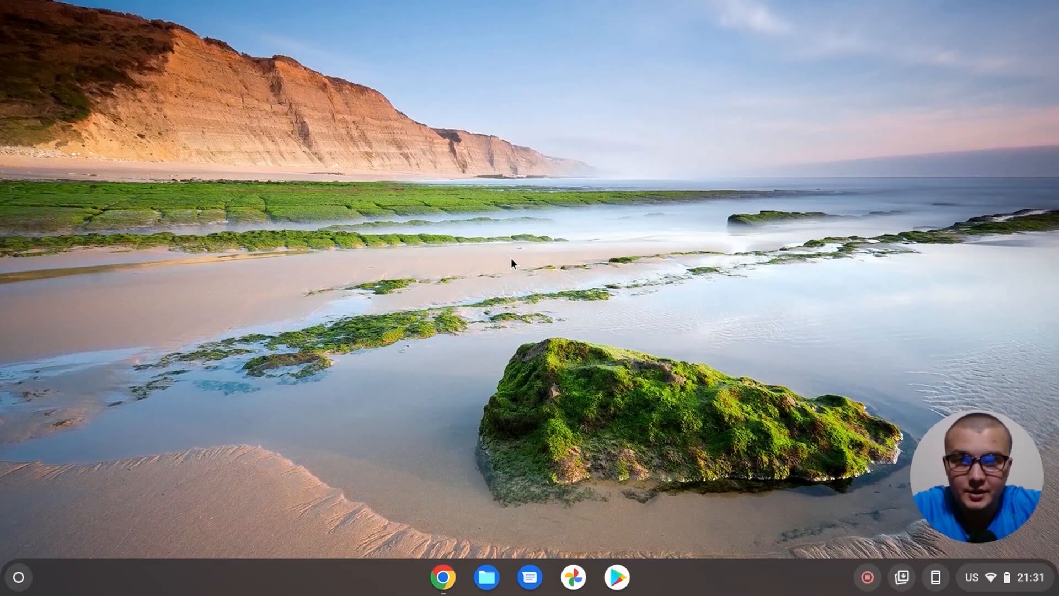
mouse_move(19, 579)
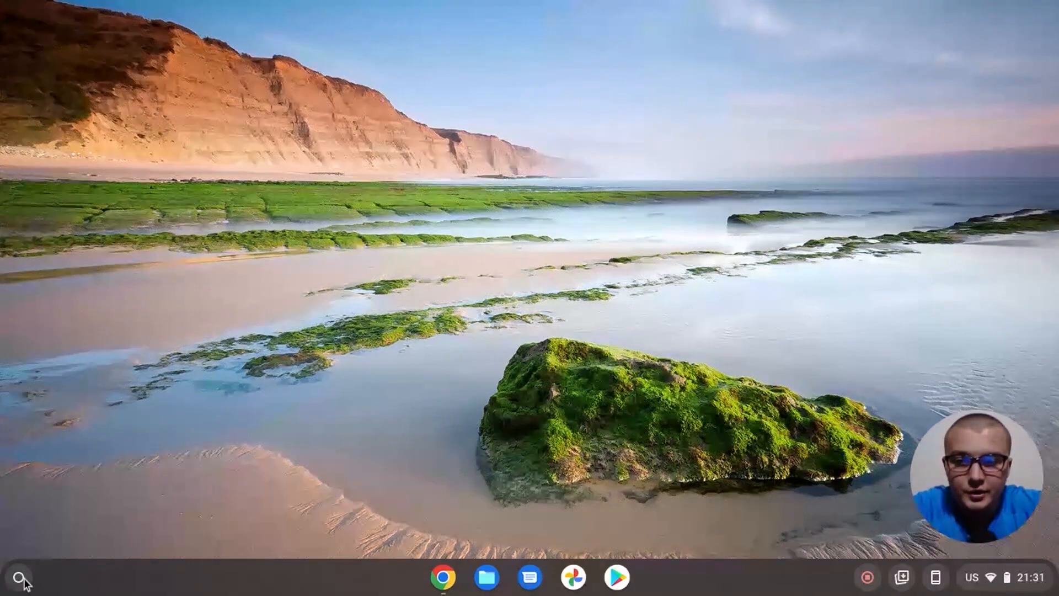
Step: Show all installed apps from the shelf launcher and scroll down to Web Store
click(19, 577)
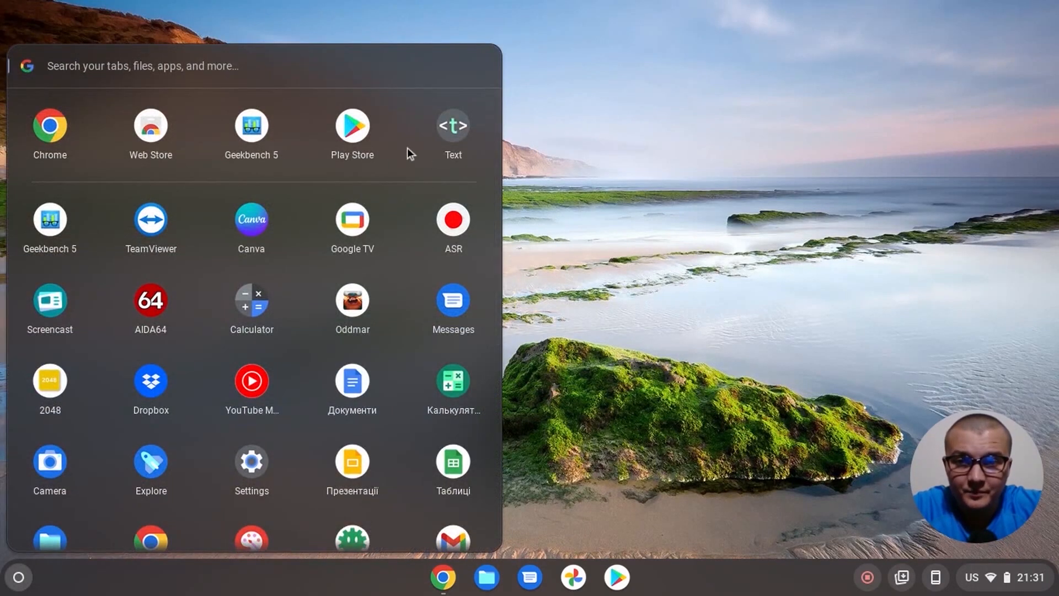
mouse_move(370, 142)
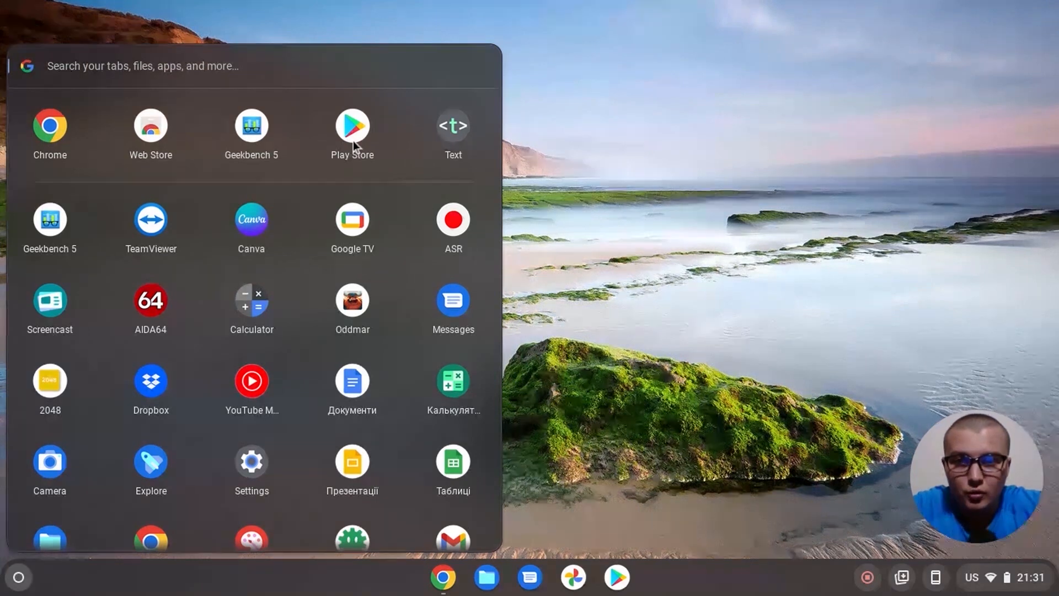
mouse_move(363, 131)
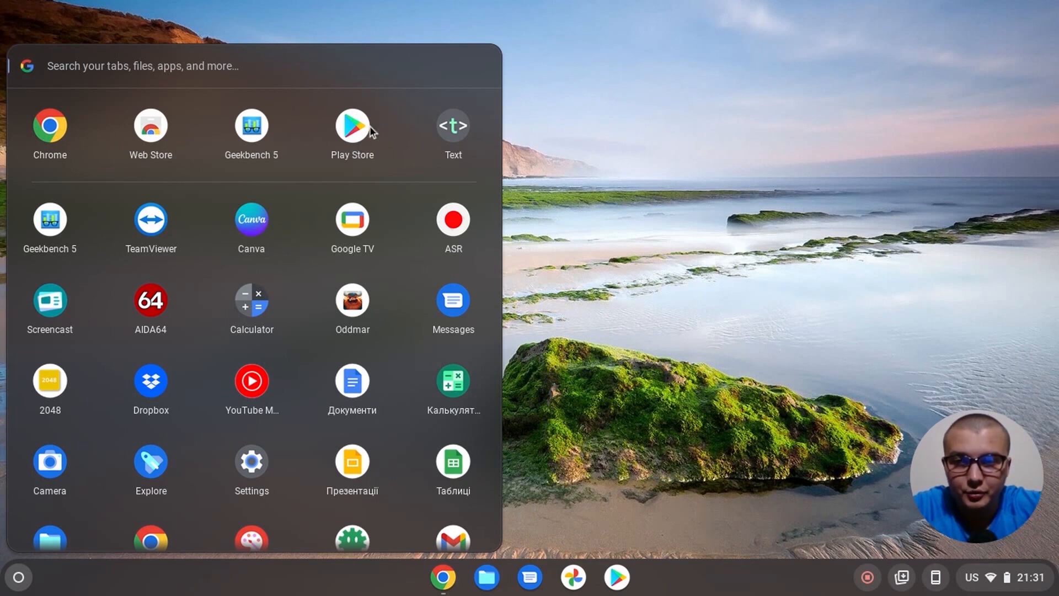
mouse_move(311, 213)
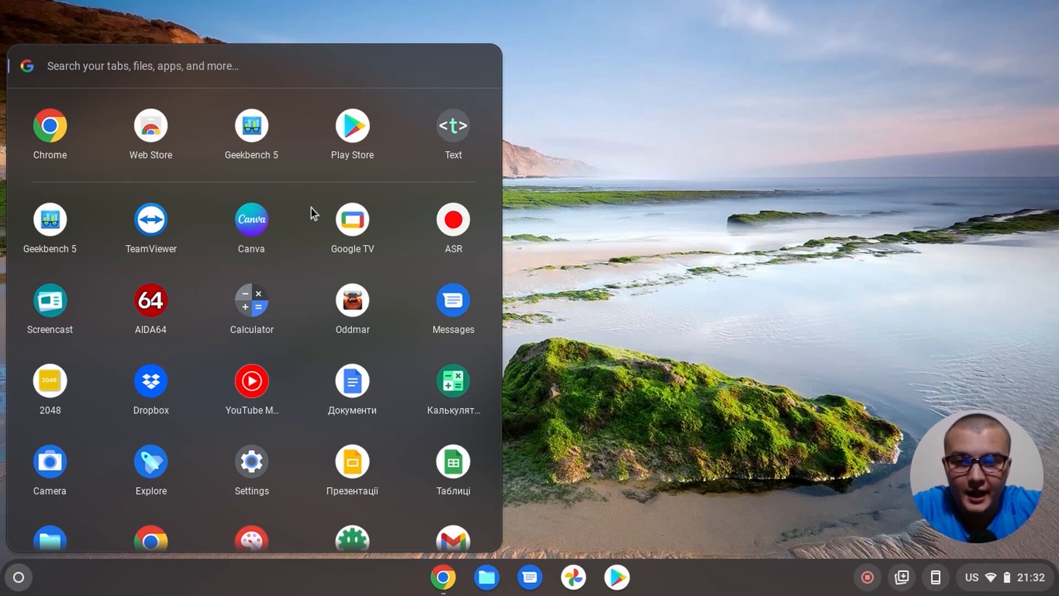
mouse_move(269, 243)
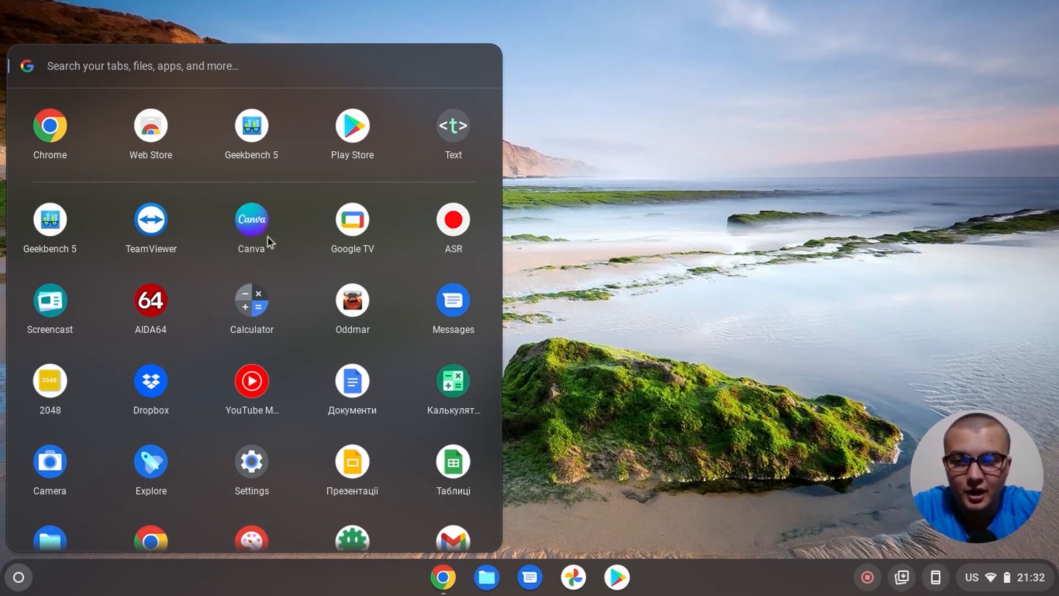
scroll(down, 3)
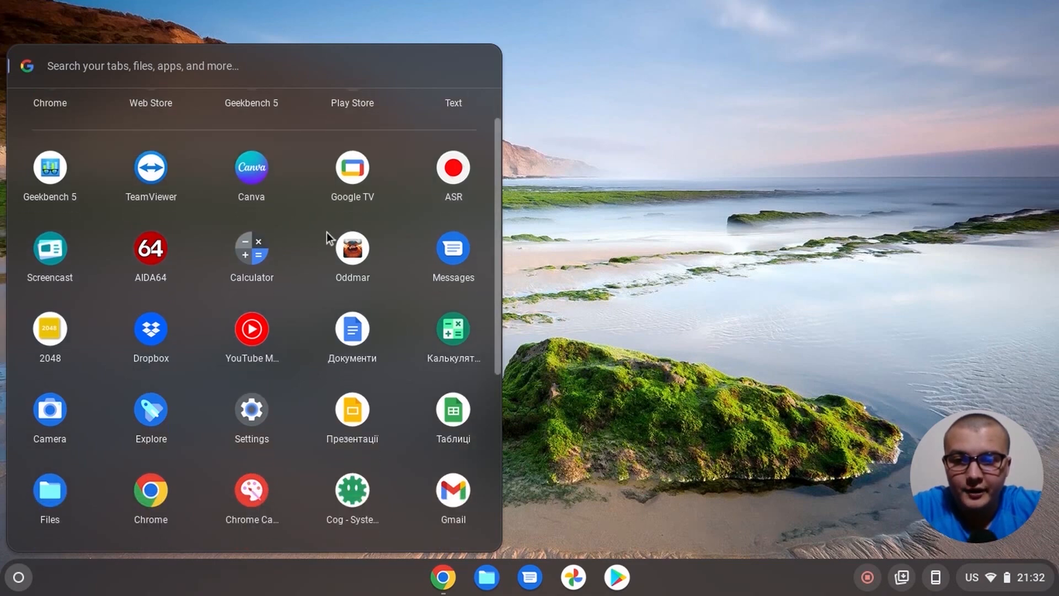
scroll(down, 3)
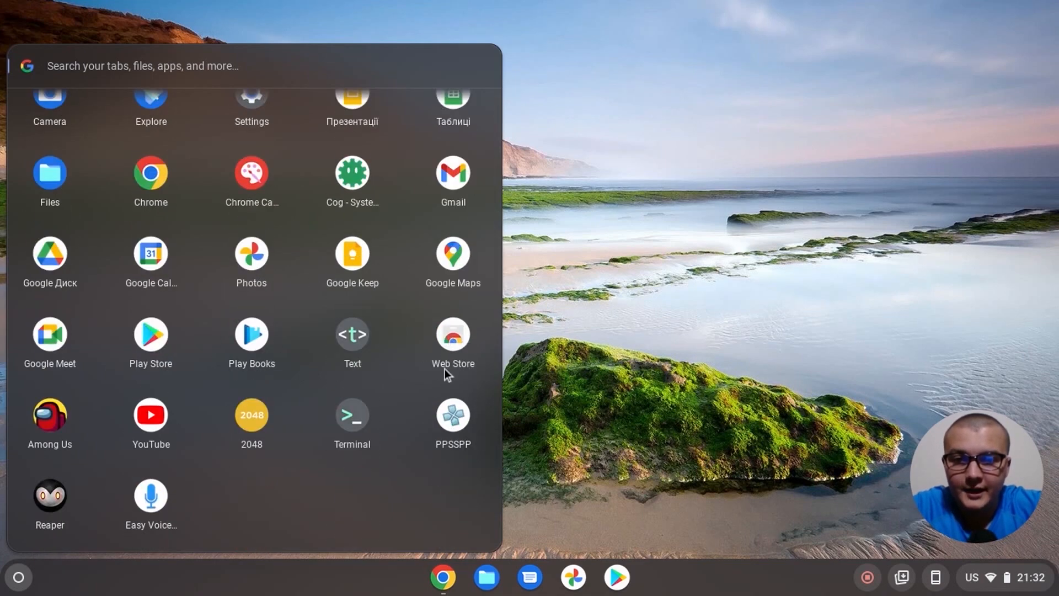
Step: Browse the Web Store's Games editor's picks down to gorescript classic
click(452, 340)
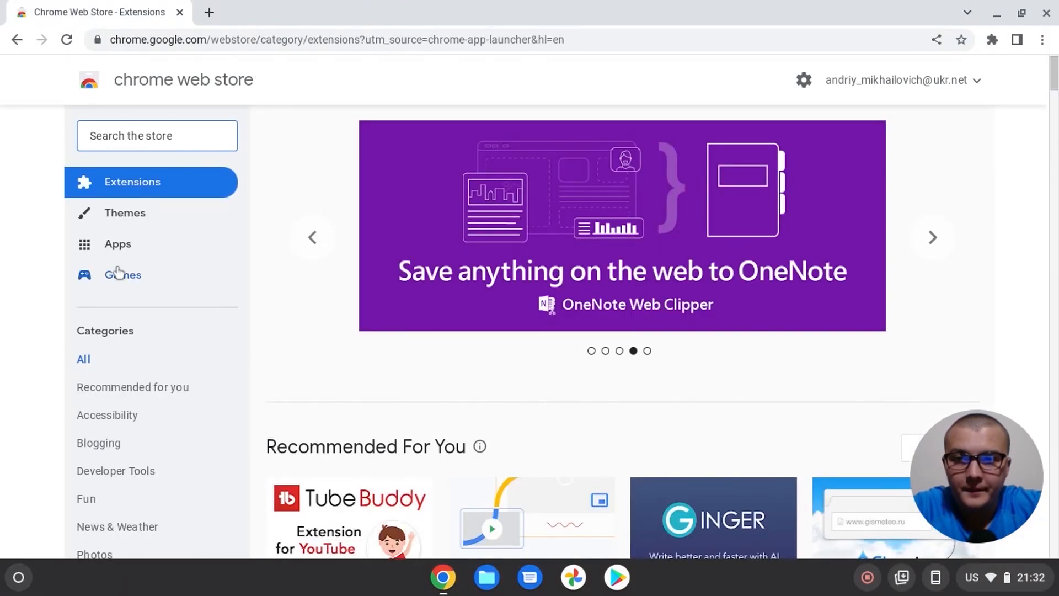
click(118, 244)
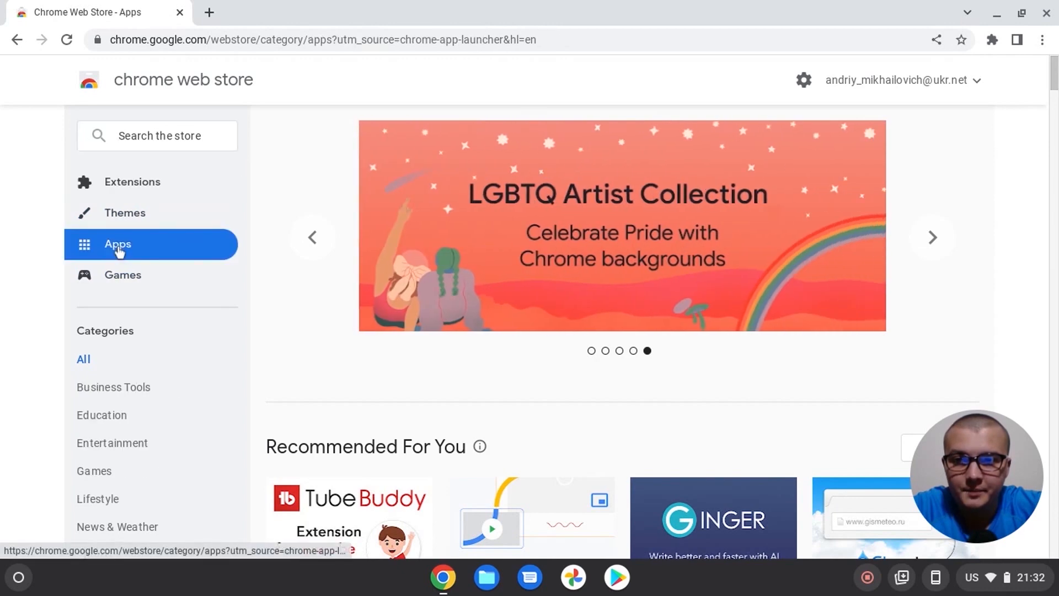
scroll(down, 3)
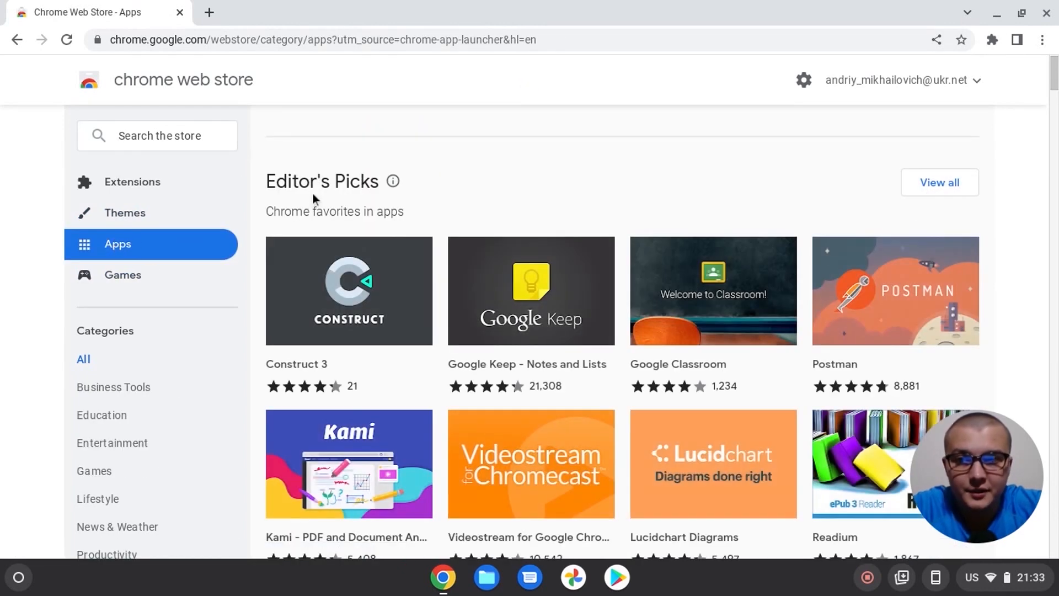
mouse_move(311, 187)
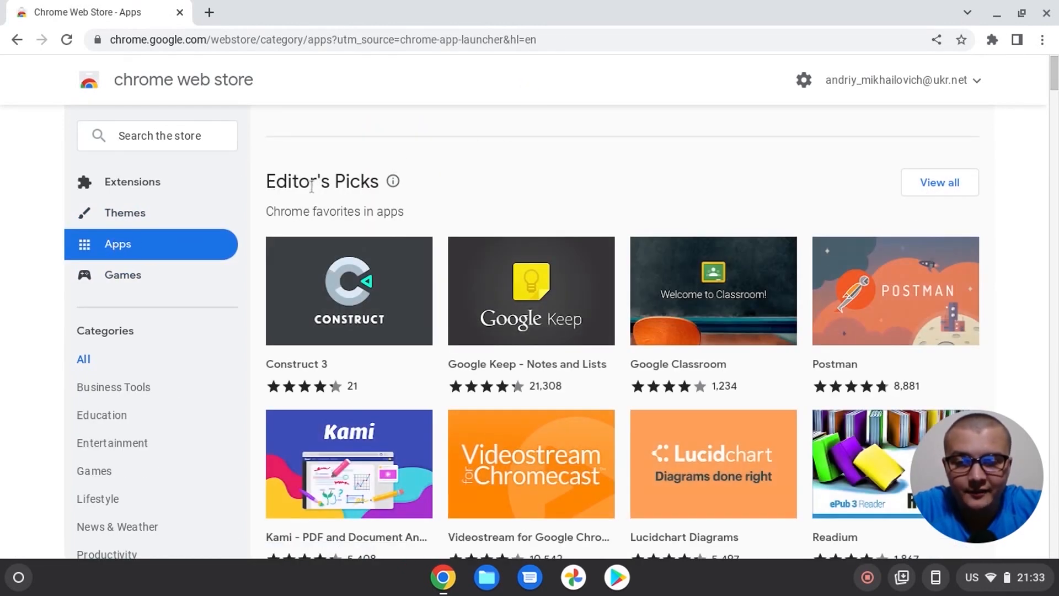
scroll(down, 3)
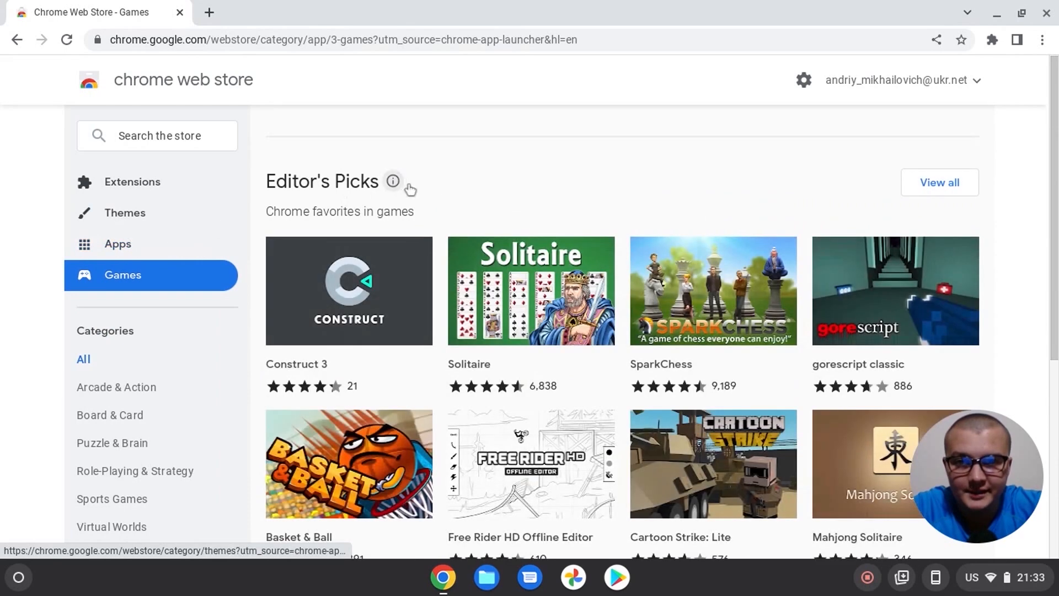
mouse_move(302, 180)
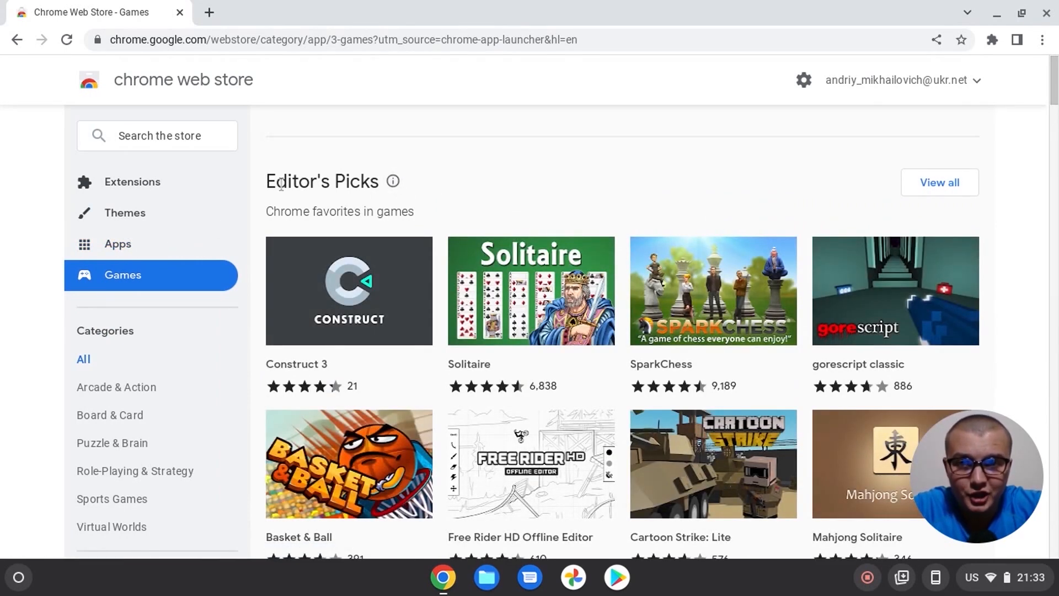
mouse_move(713, 290)
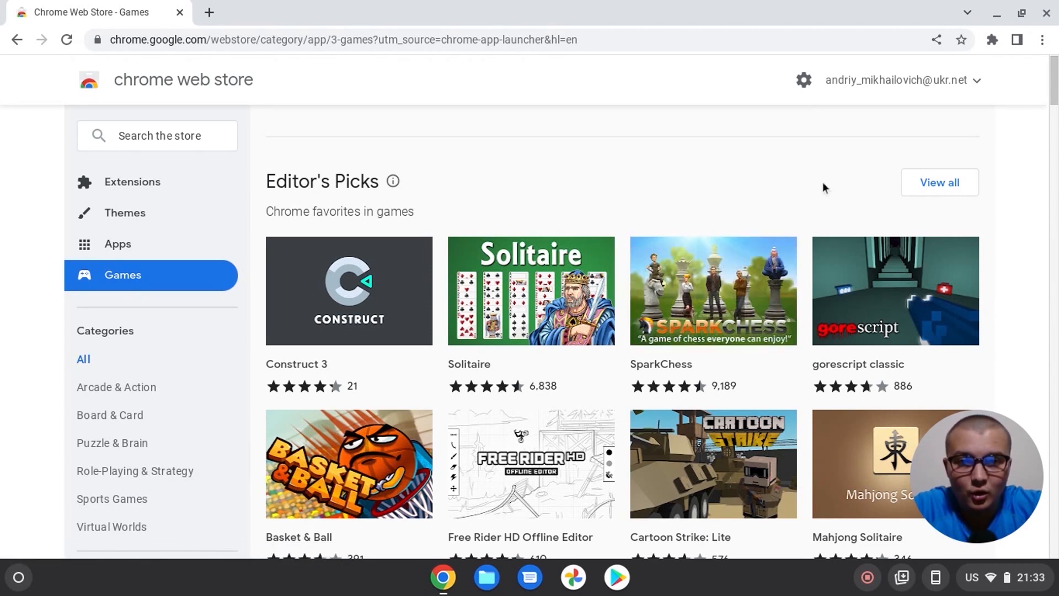
mouse_move(703, 209)
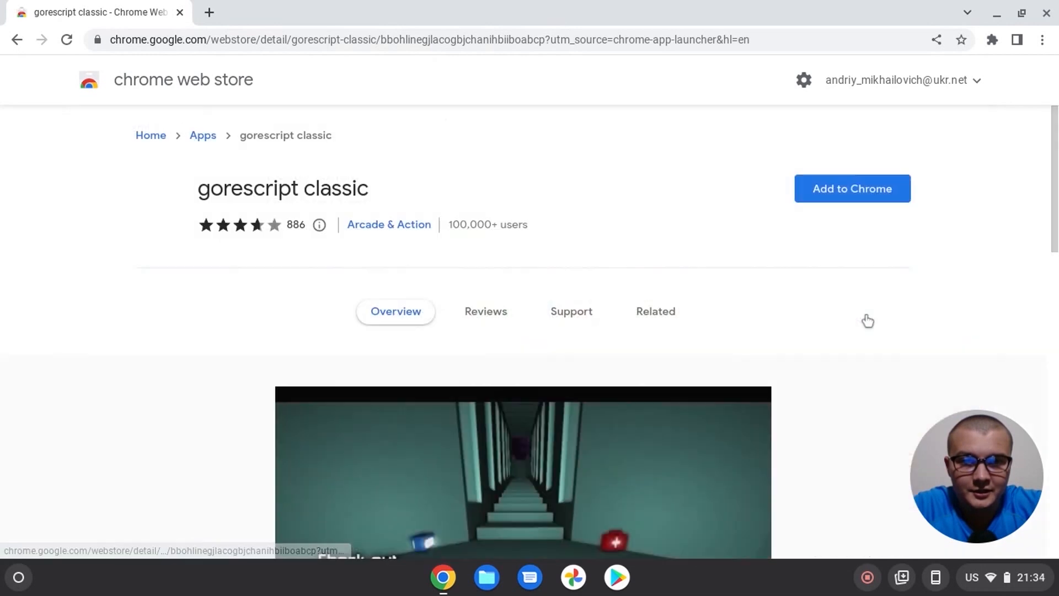
Step: Add gorescript classic to Chrome and confirm the install
click(852, 188)
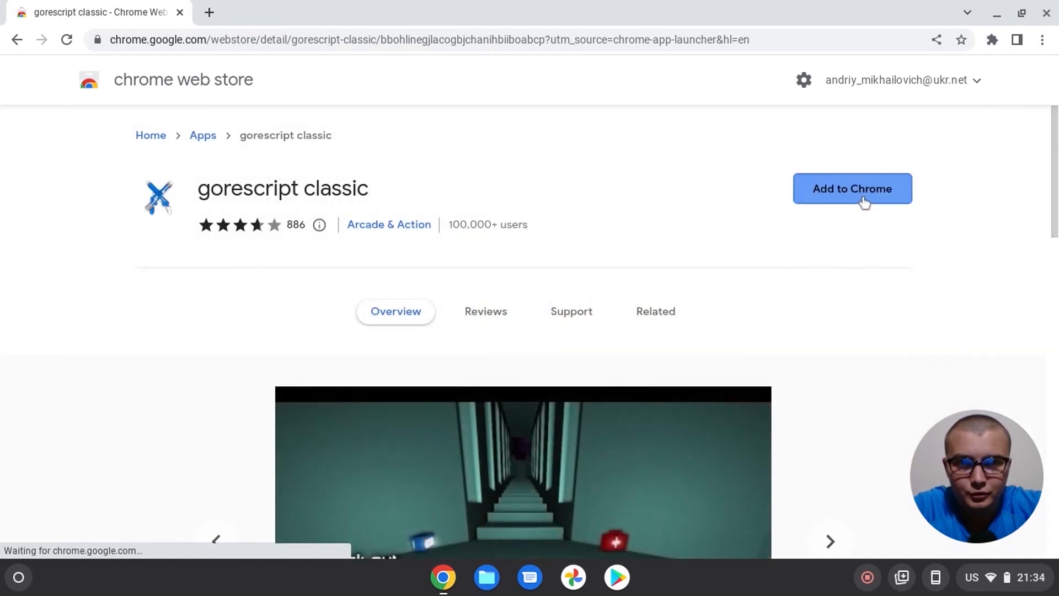
click(851, 189)
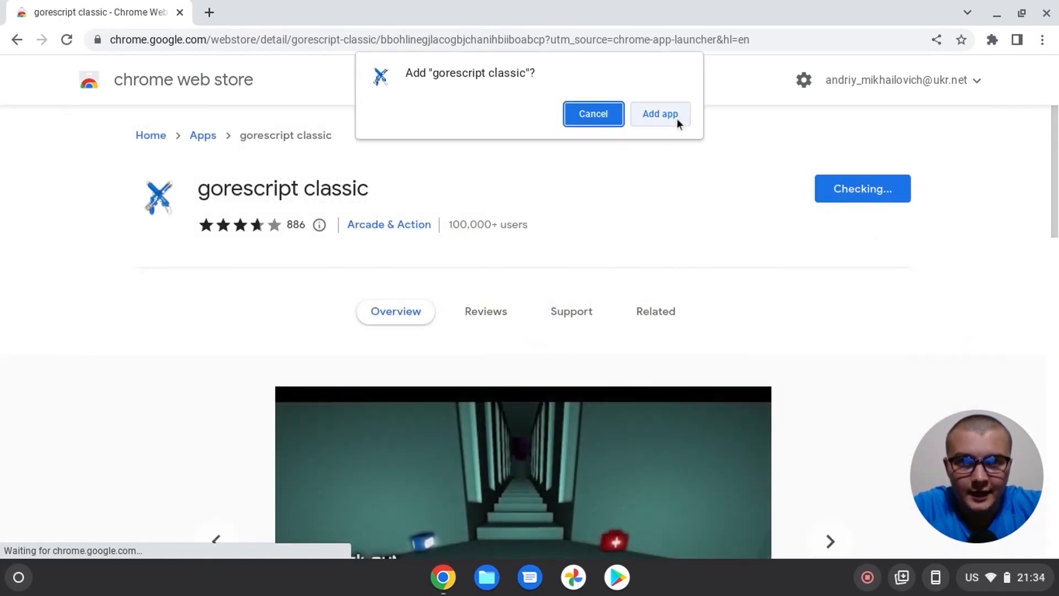
click(659, 114)
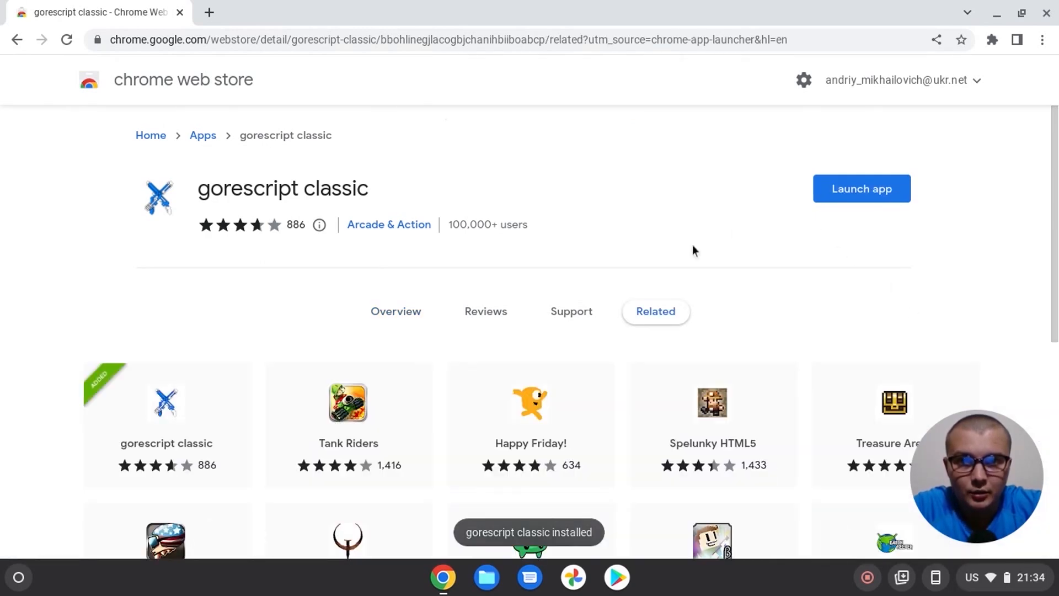
mouse_move(861, 189)
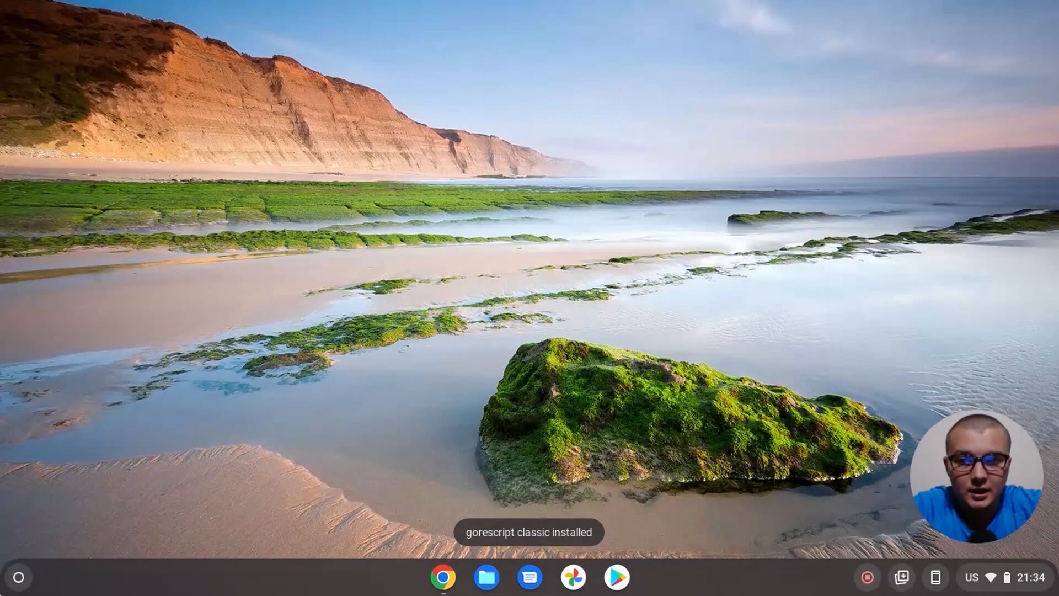
Step: Launch gorescript classic from the launcher, play it, then close it from the shelf
click(19, 577)
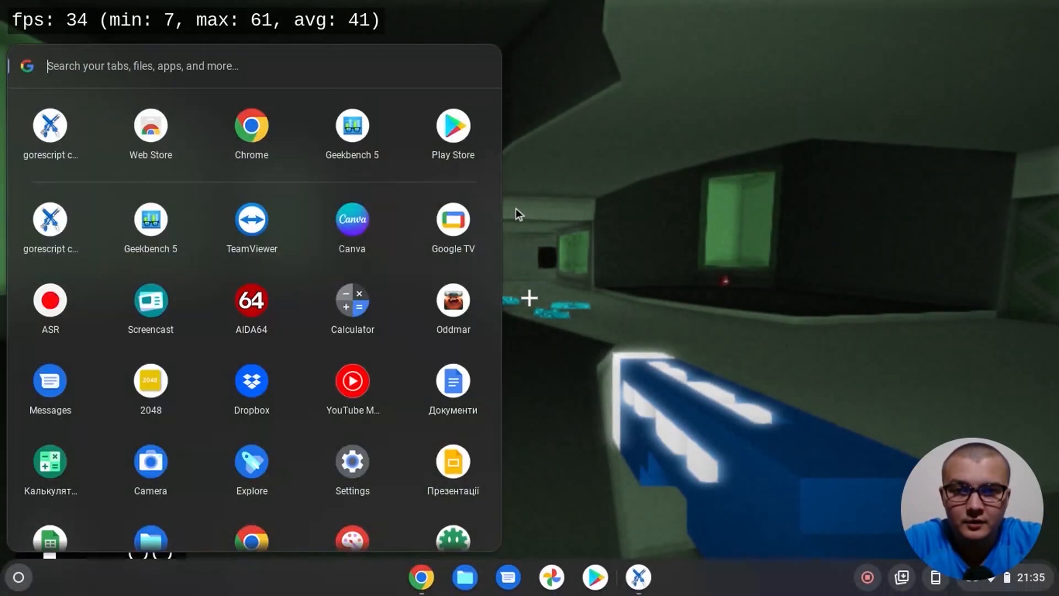
right_click(635, 577)
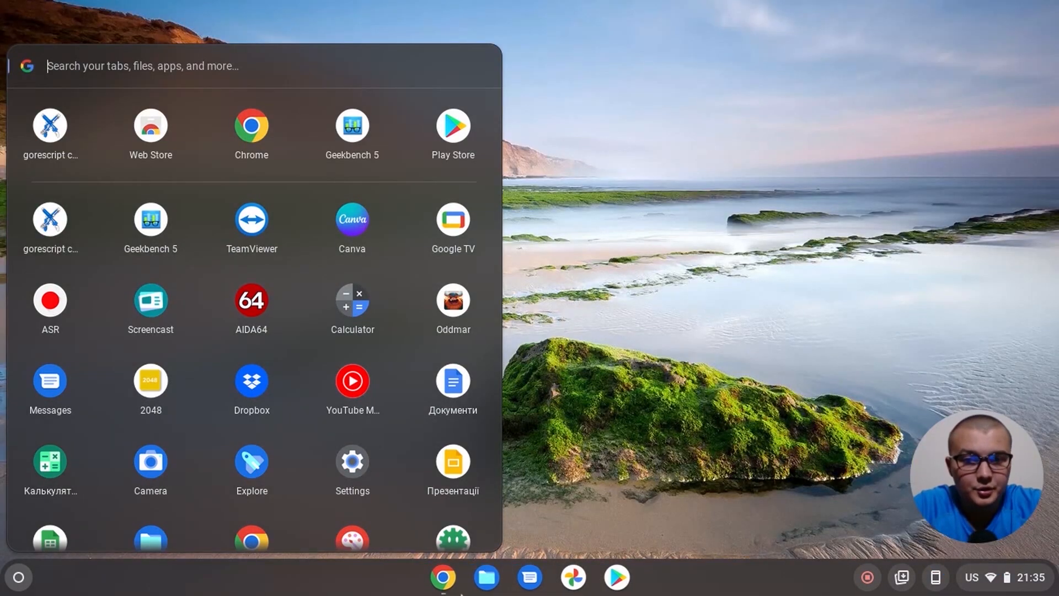
Step: Back in the Games list, add Basket & Ball to Chrome
click(50, 125)
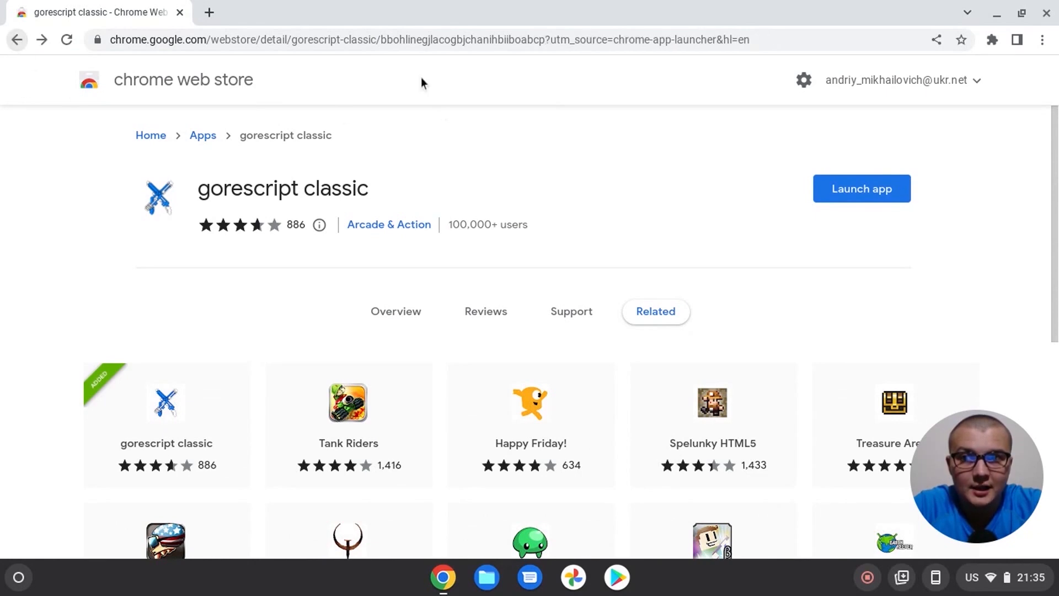
click(17, 40)
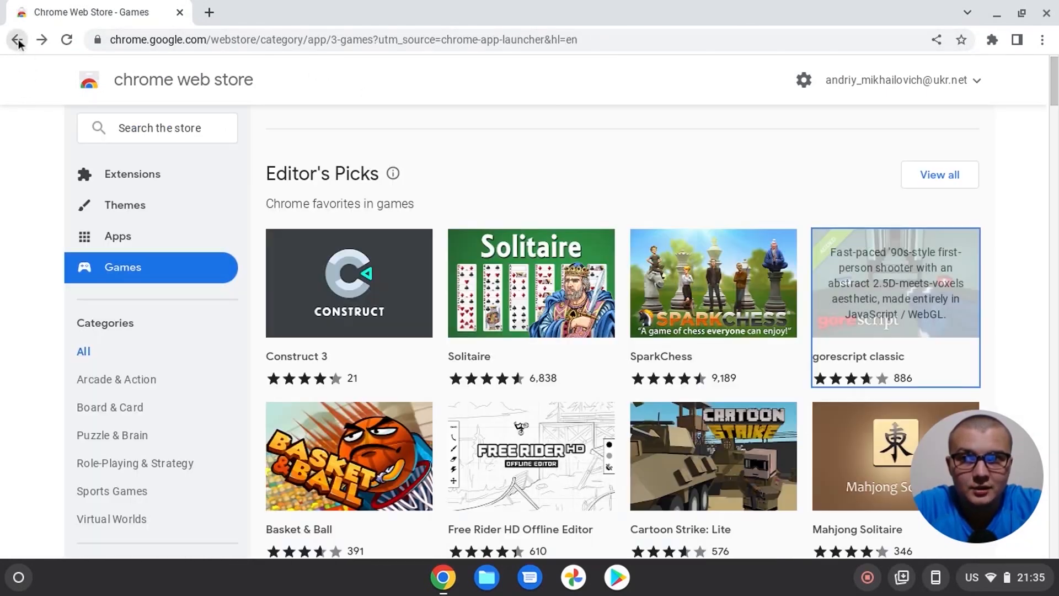
scroll(down, 3)
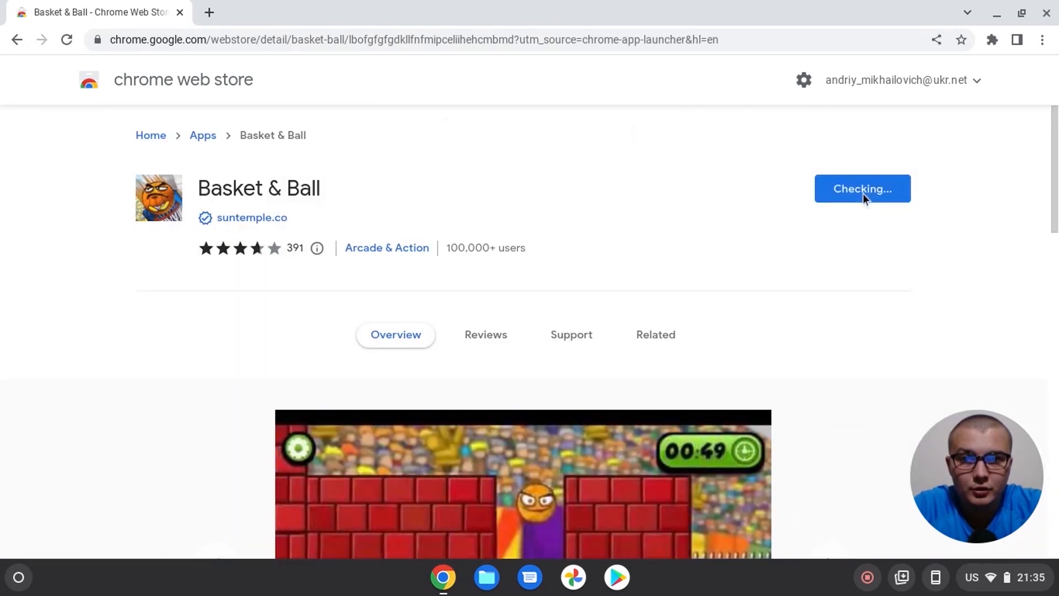
click(861, 189)
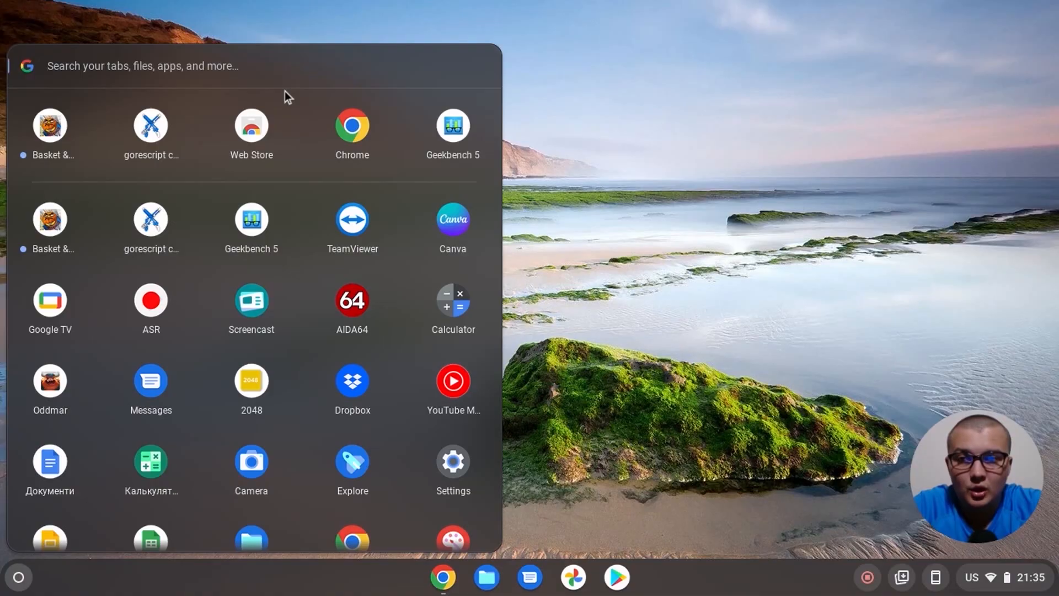
mouse_move(115, 153)
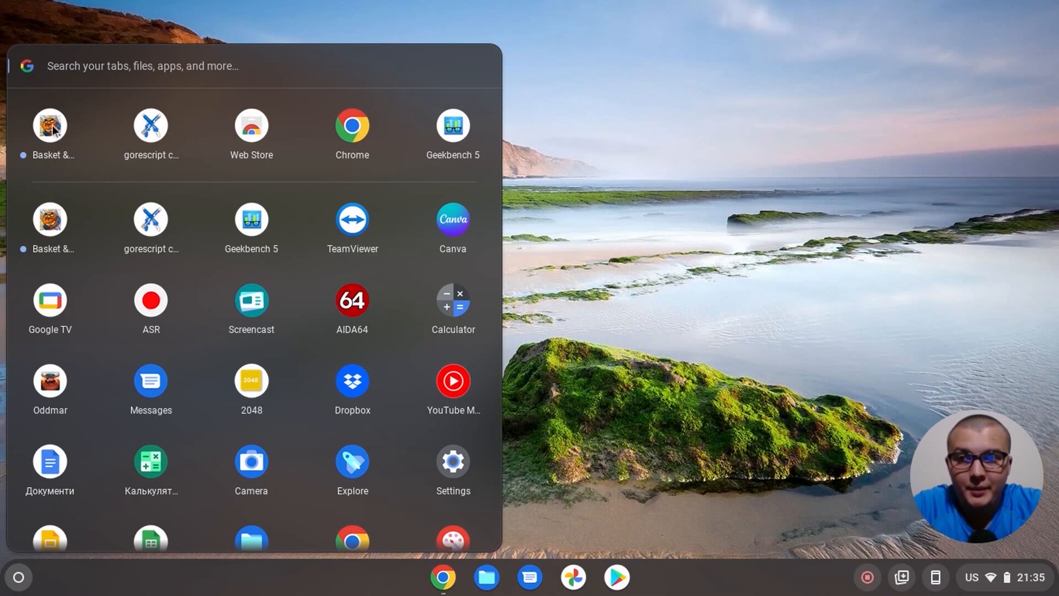
mouse_move(50, 126)
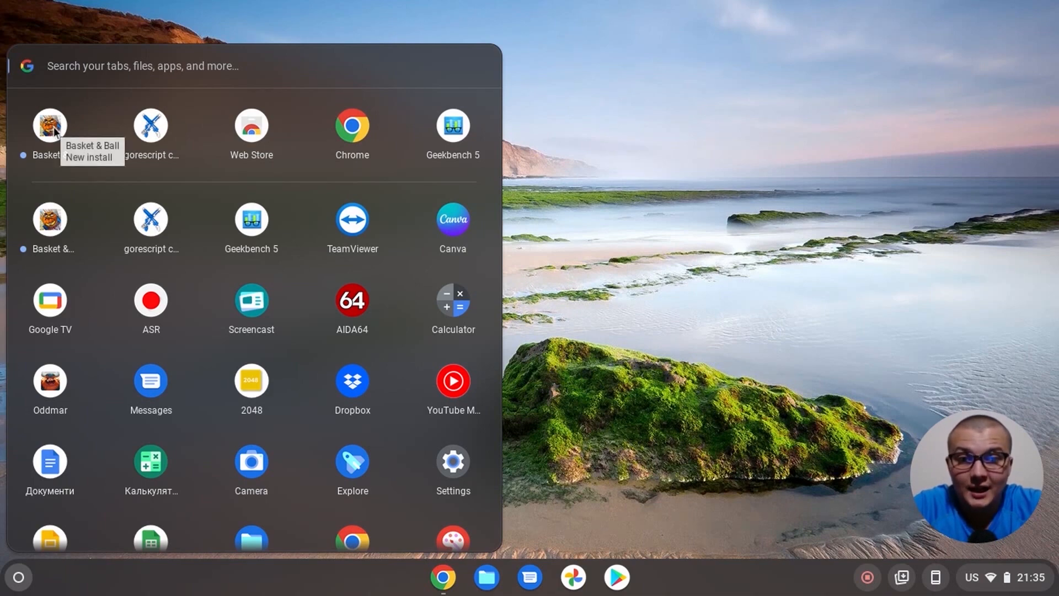
Step: Launch Basket & Ball, play a round jumping with Space, then return to its store page
click(50, 126)
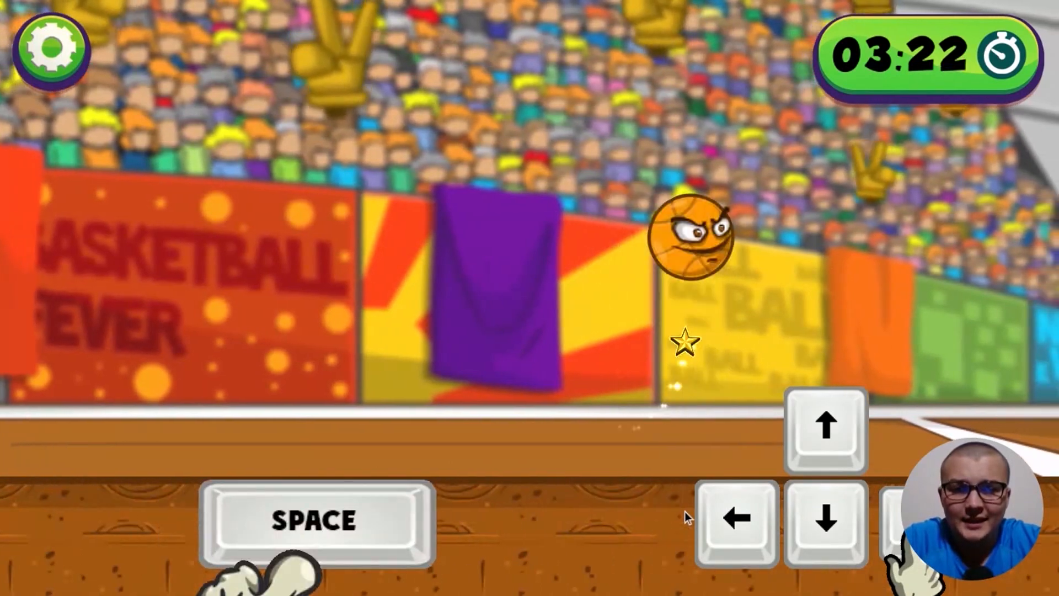
key(space)
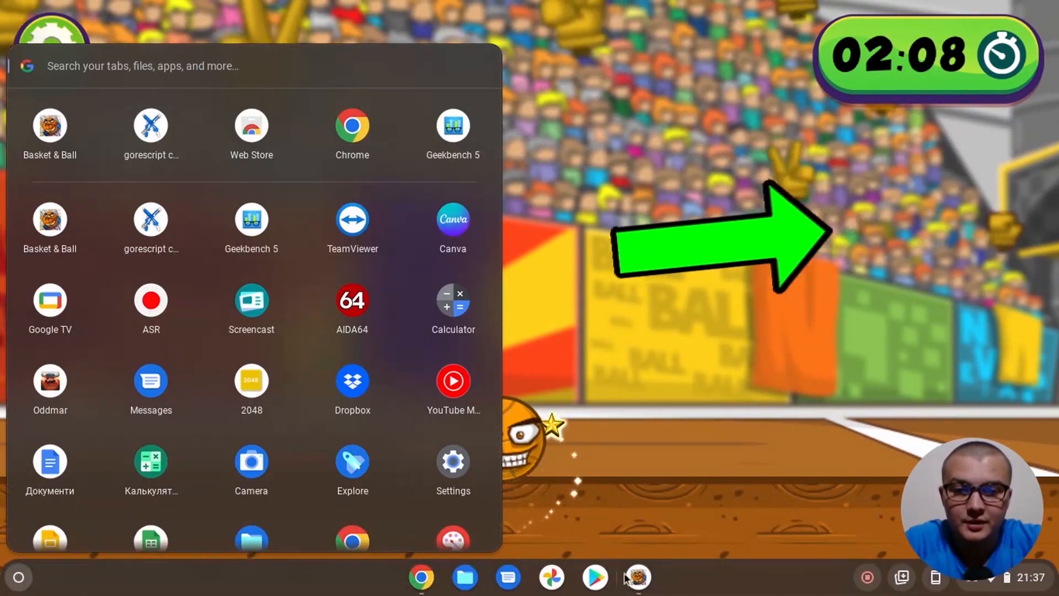
click(50, 126)
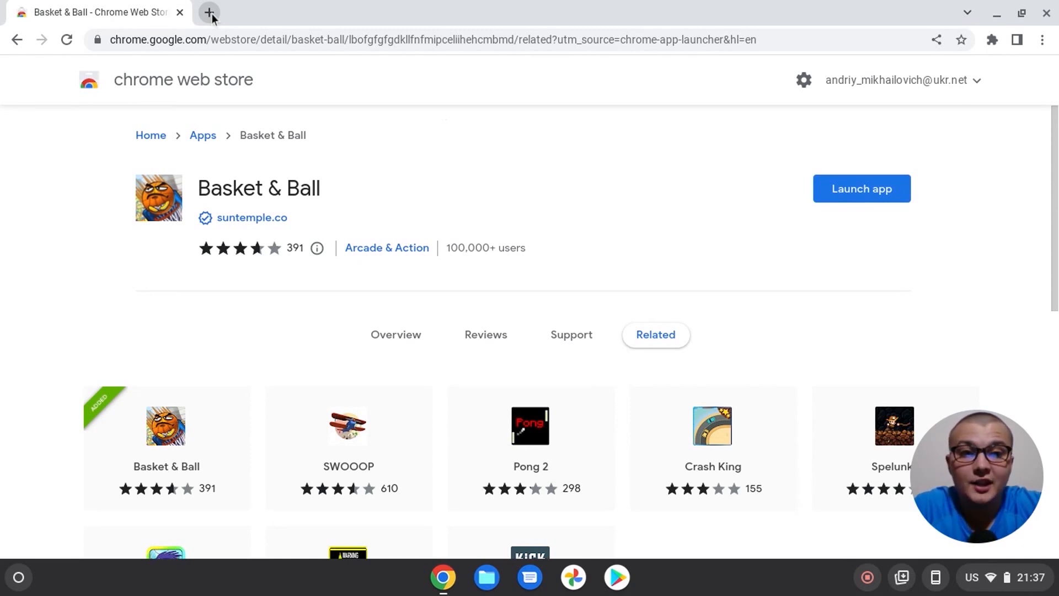
Step: Navigate the new tab to emulatorgames.online via the omnibox
click(209, 12)
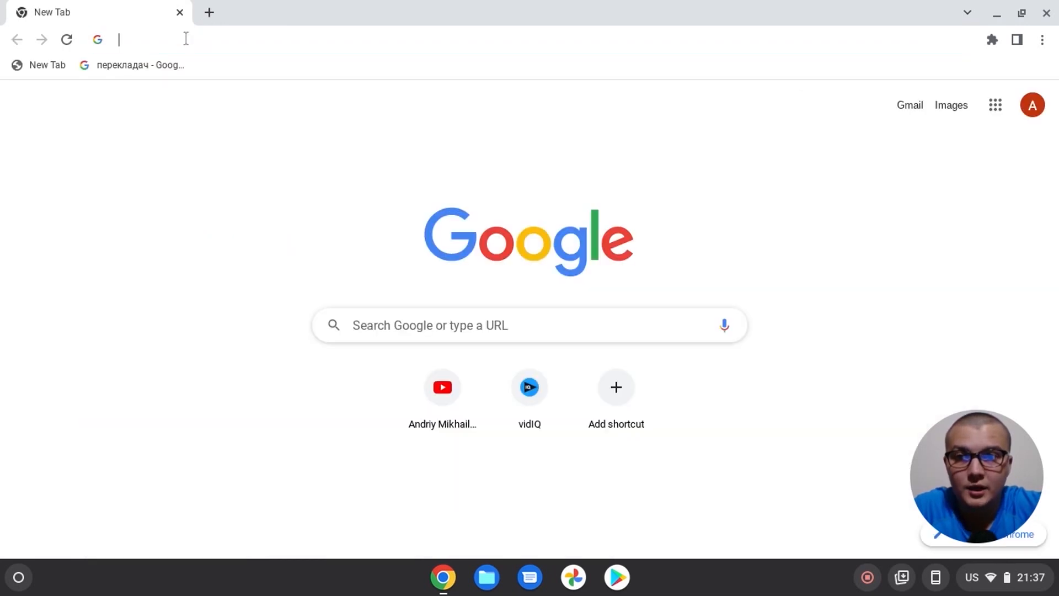
click(186, 39)
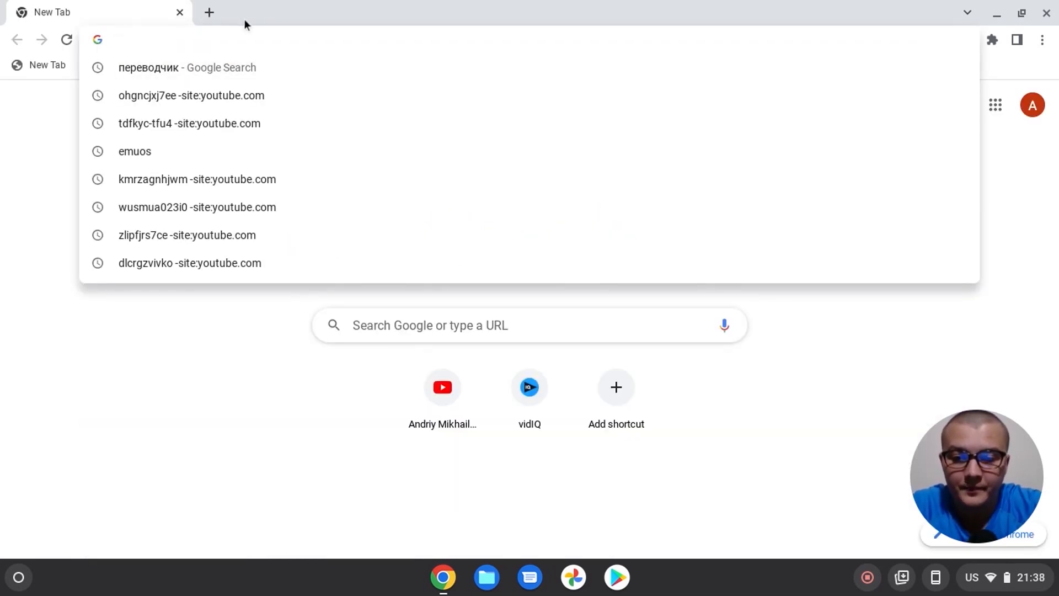
text(emu)
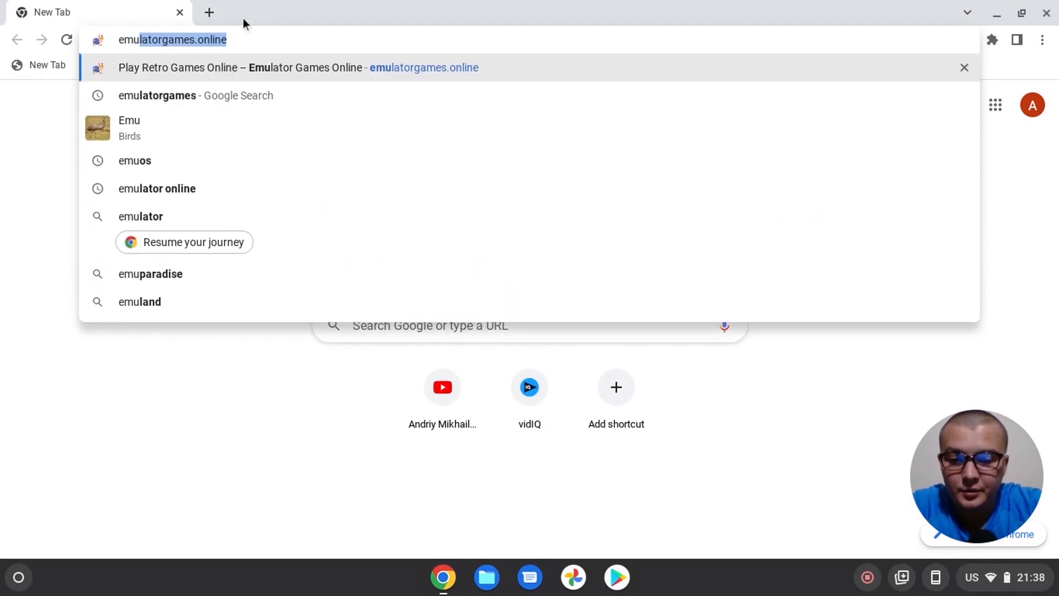
text(latorgames.online)
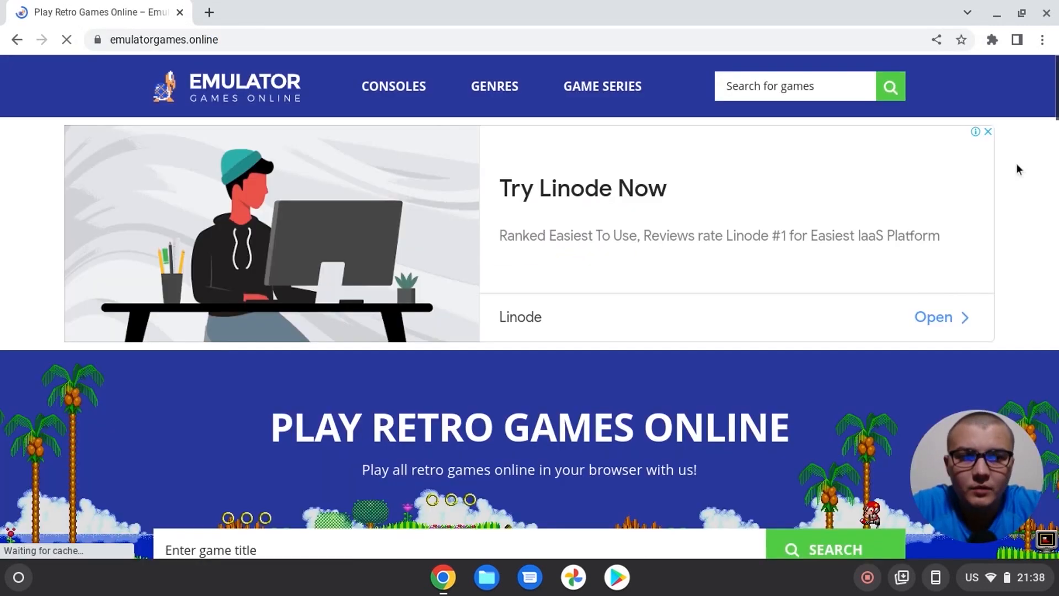
Step: Dismiss the banner advertisement at the top of the homepage
click(986, 132)
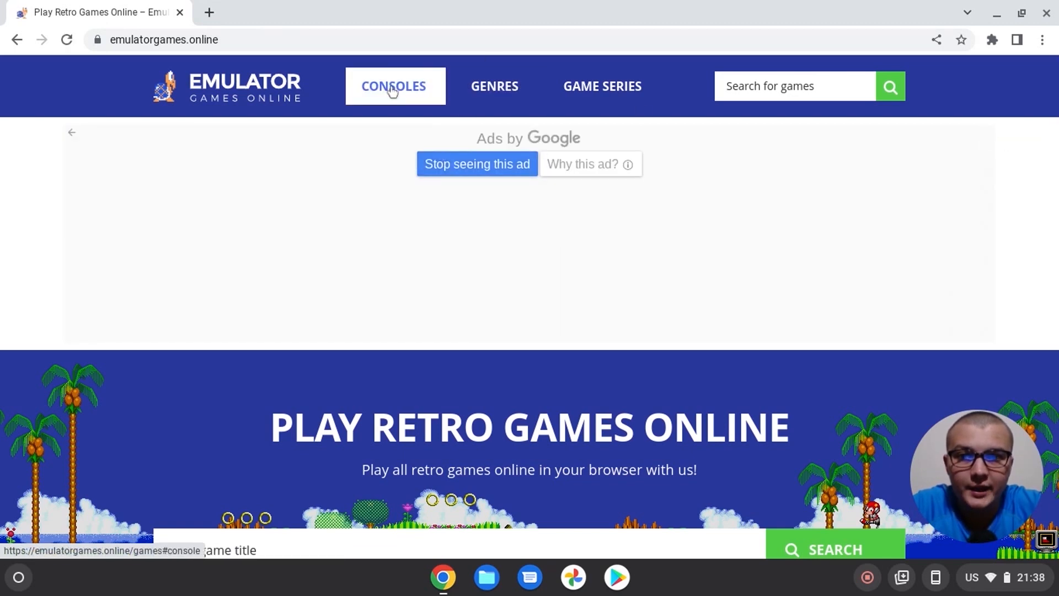
mouse_move(394, 100)
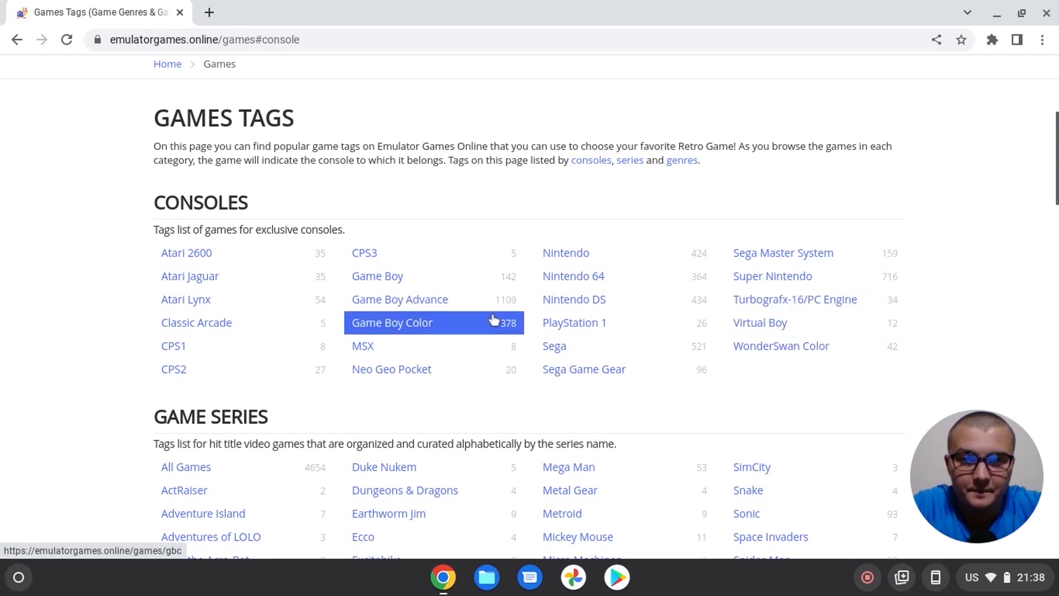
mouse_move(573, 276)
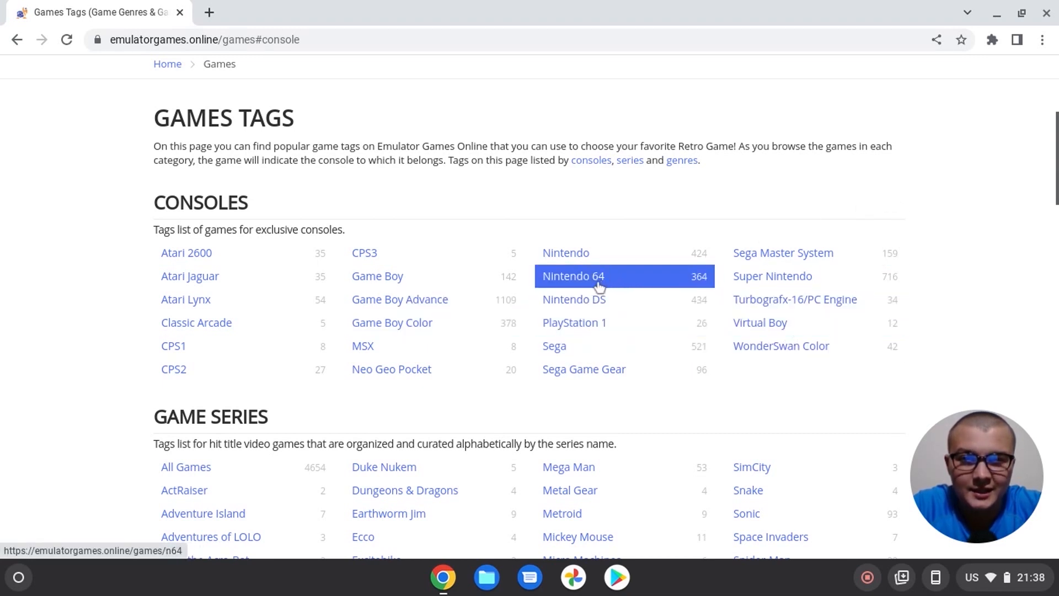
mouse_move(573, 322)
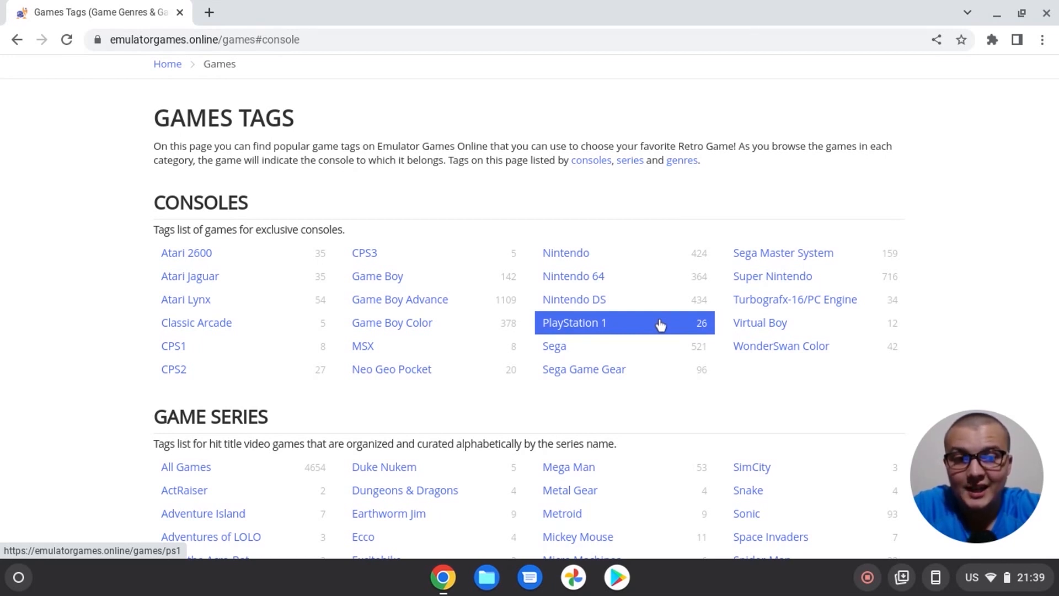
mouse_move(572, 276)
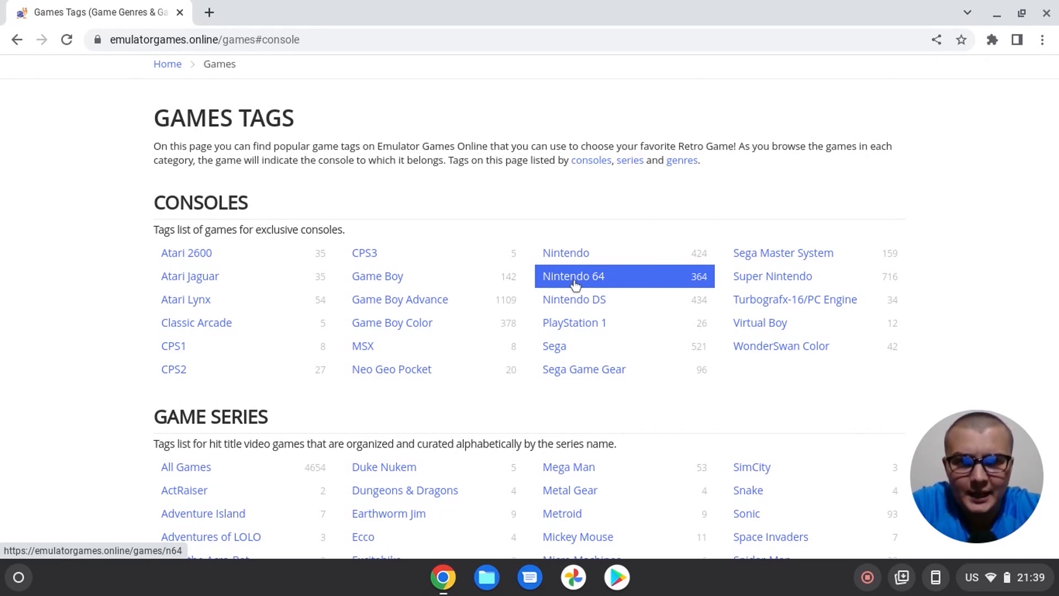
mouse_move(566, 253)
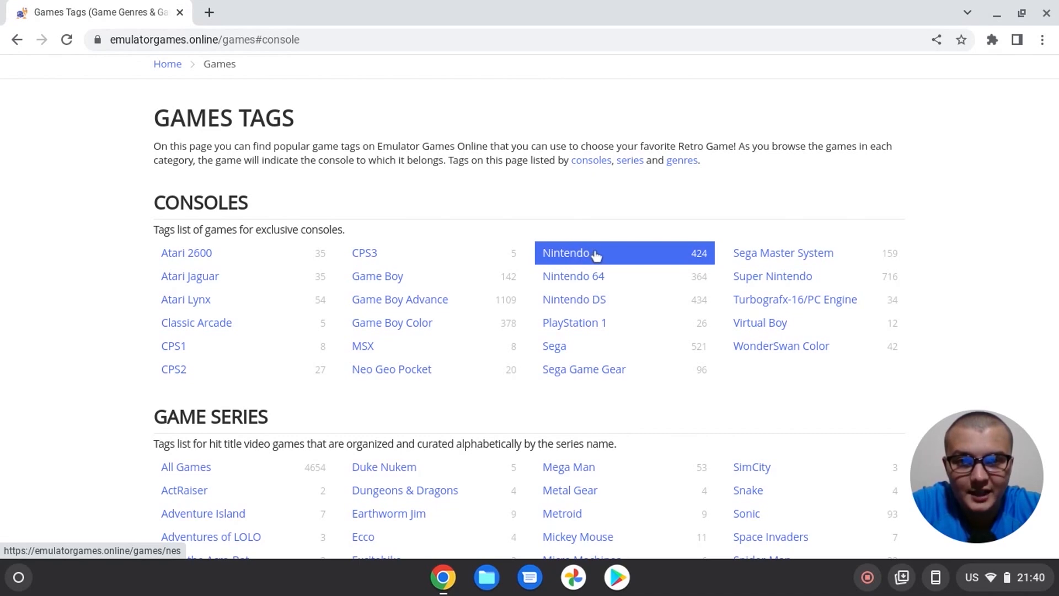
Step: Open the Nintendo collection and pick Super Mario Bros
click(566, 253)
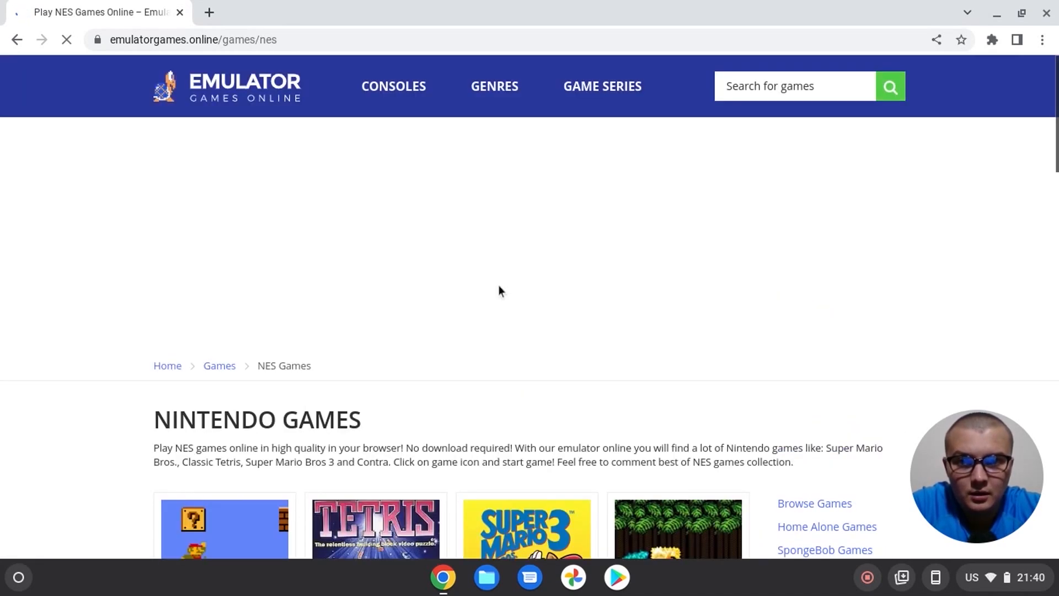
scroll(down, 3)
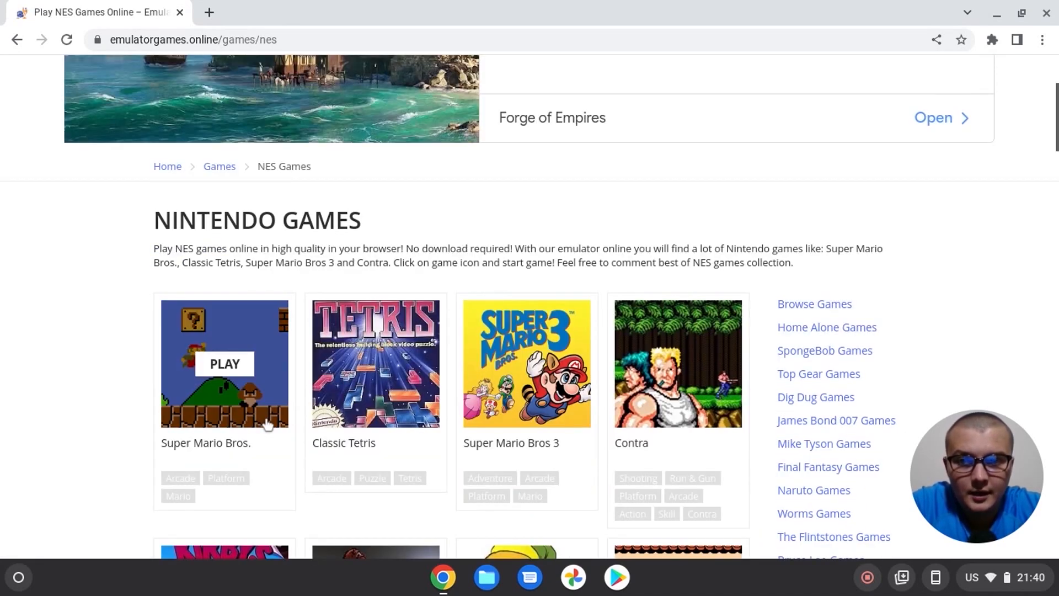
mouse_move(224, 363)
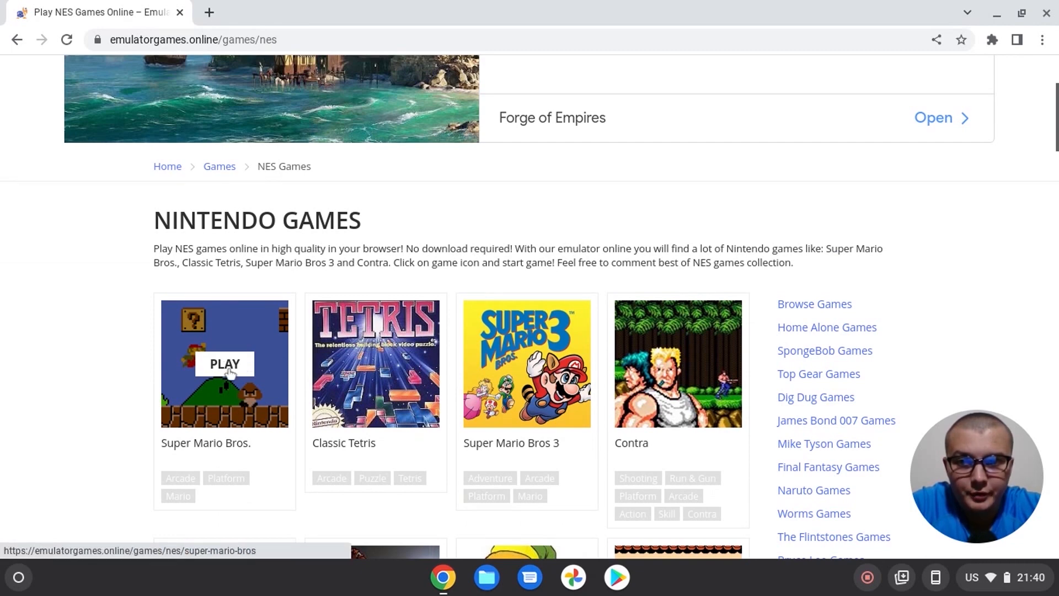
click(224, 363)
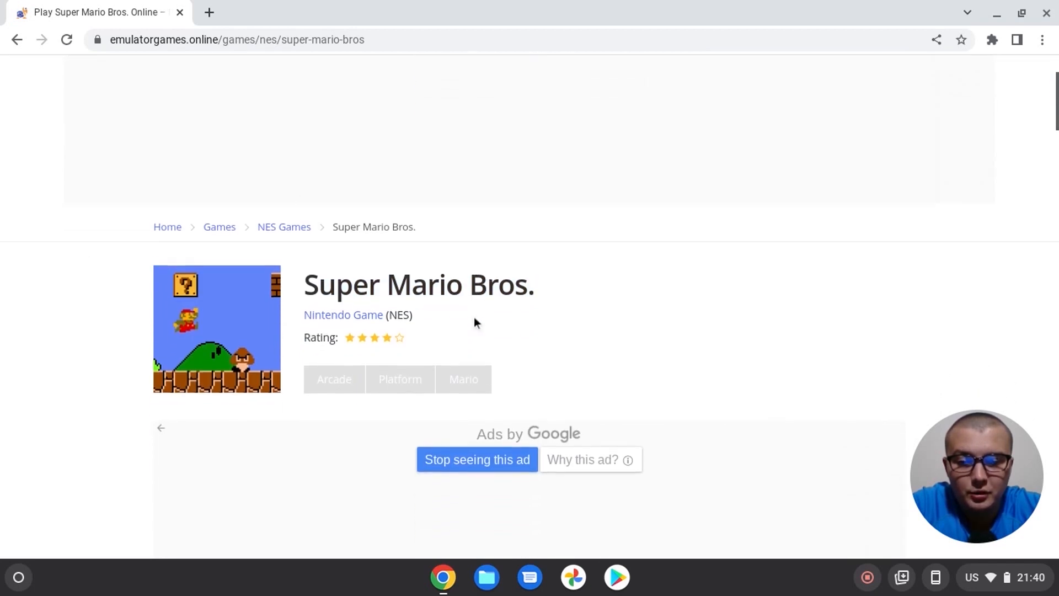
Step: Start Super Mario Bros. with PLAY NOW so its title screen runs
scroll(down, 3)
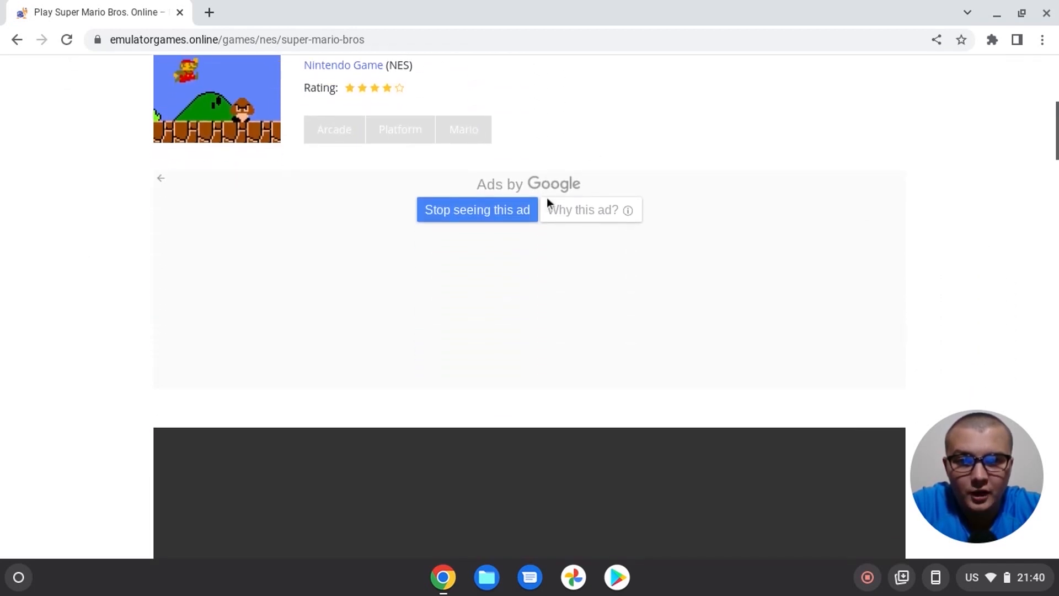
scroll(down, 3)
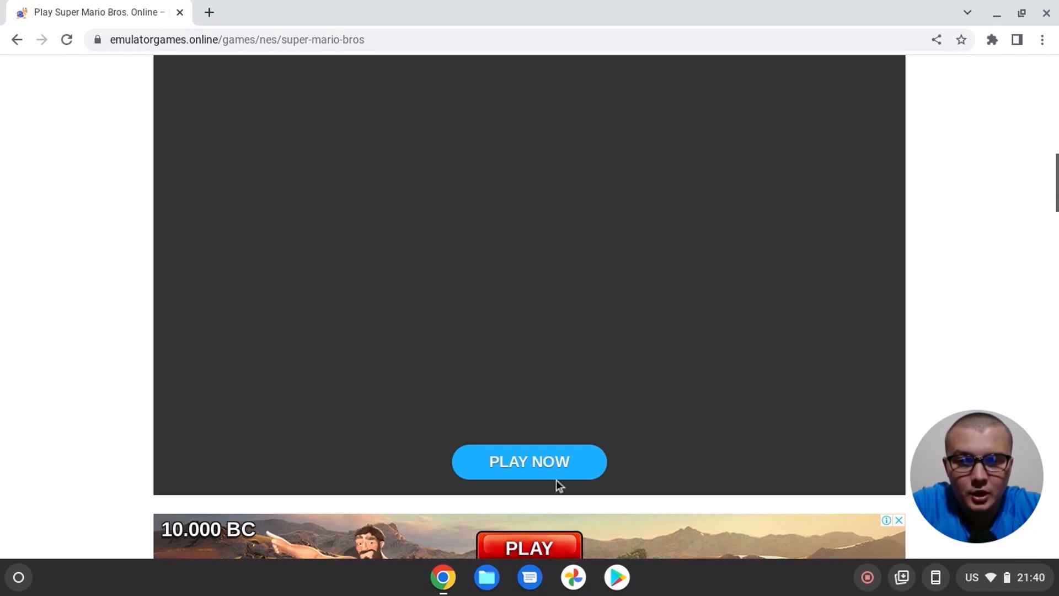
click(528, 461)
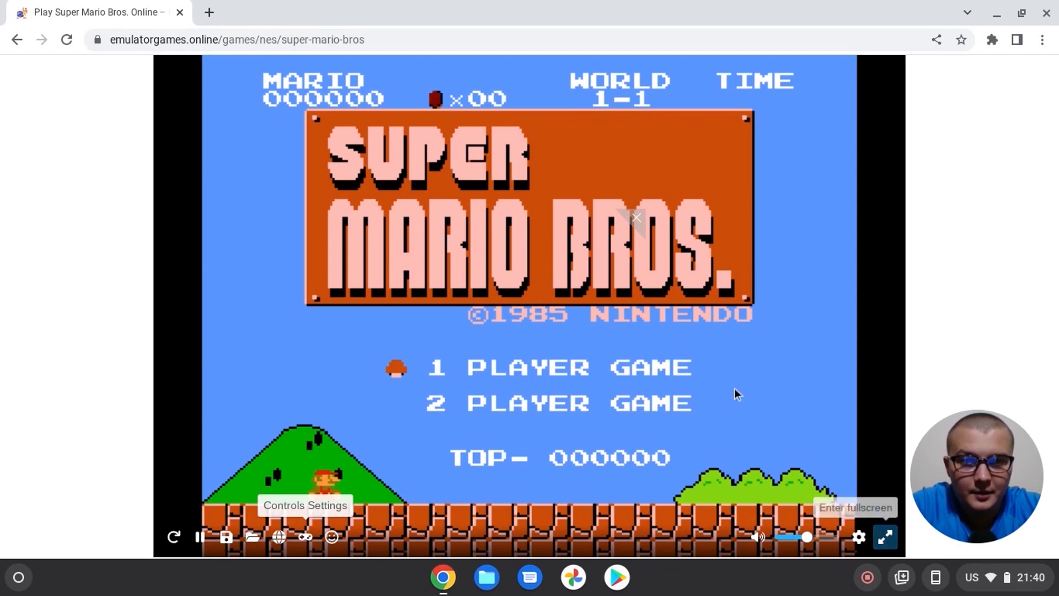
mouse_move(884, 537)
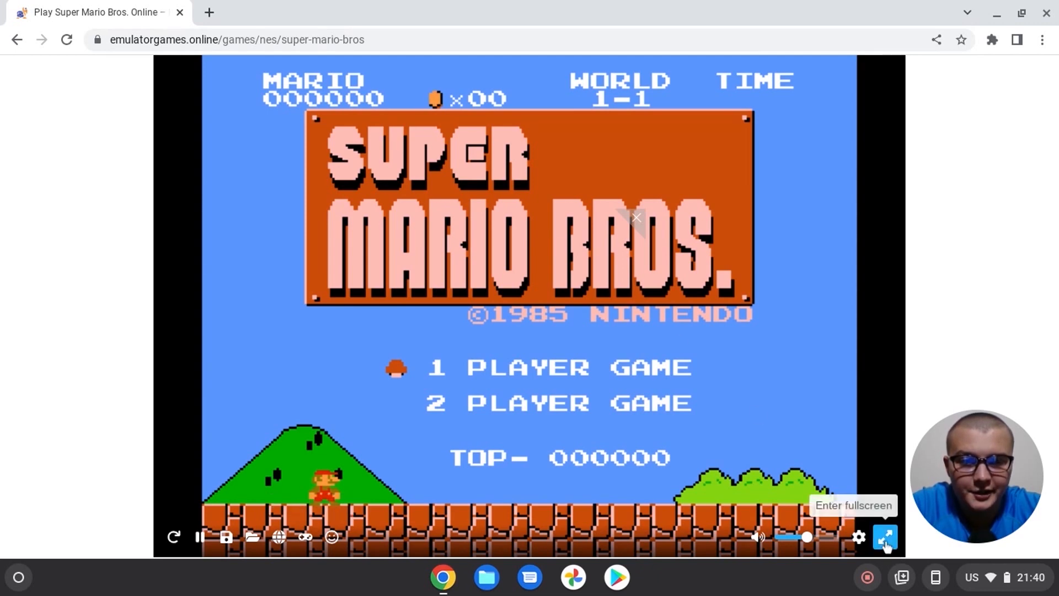
Step: Play Super Mario Bros. in fullscreen, then exit with Esc back to the game page
click(883, 537)
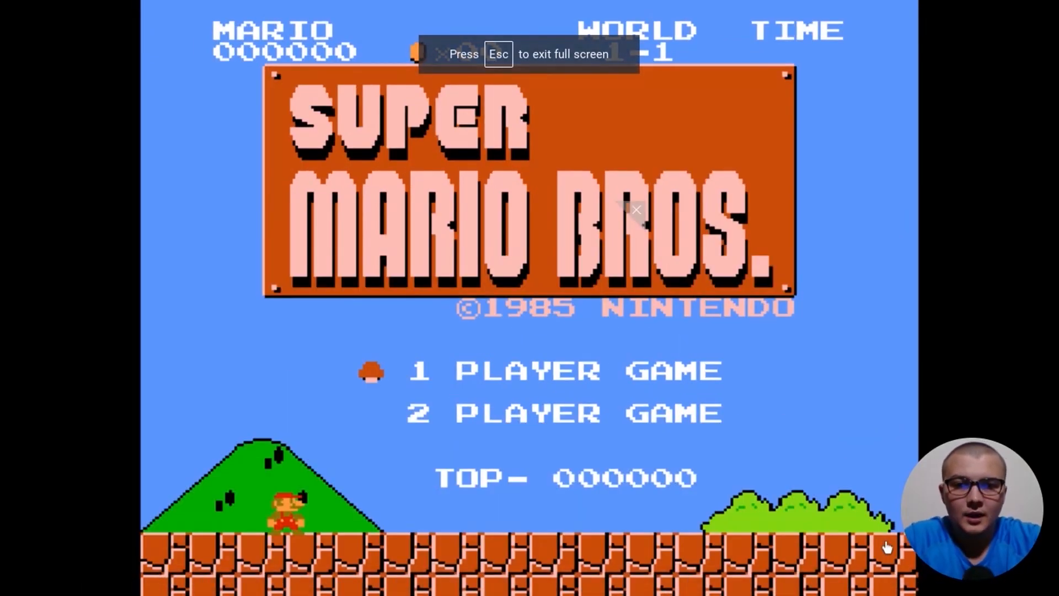
key(Escape)
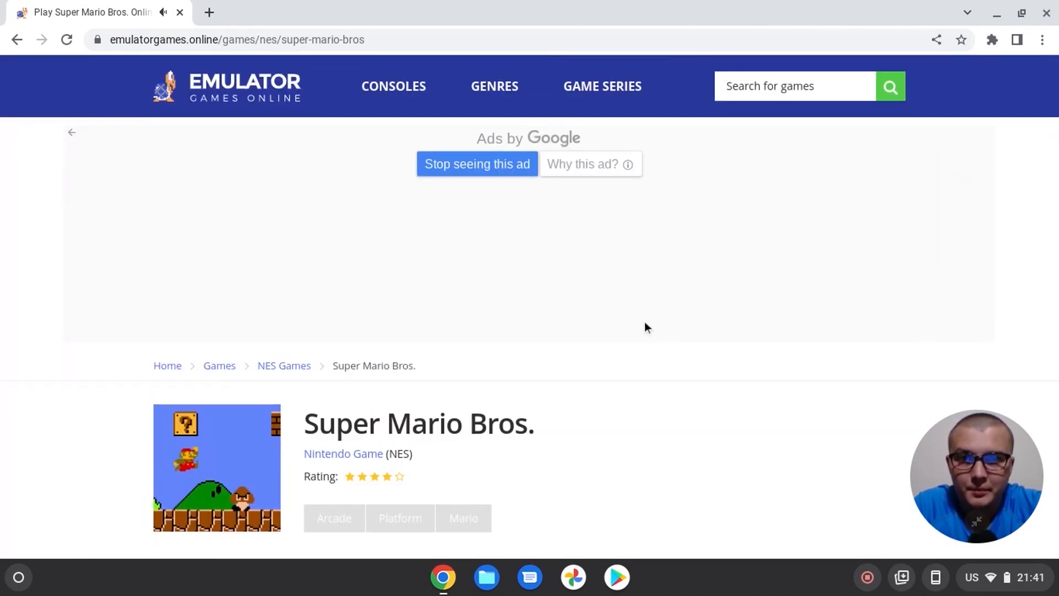
Step: Open the PlayStation 1 collection from the consoles list
click(393, 86)
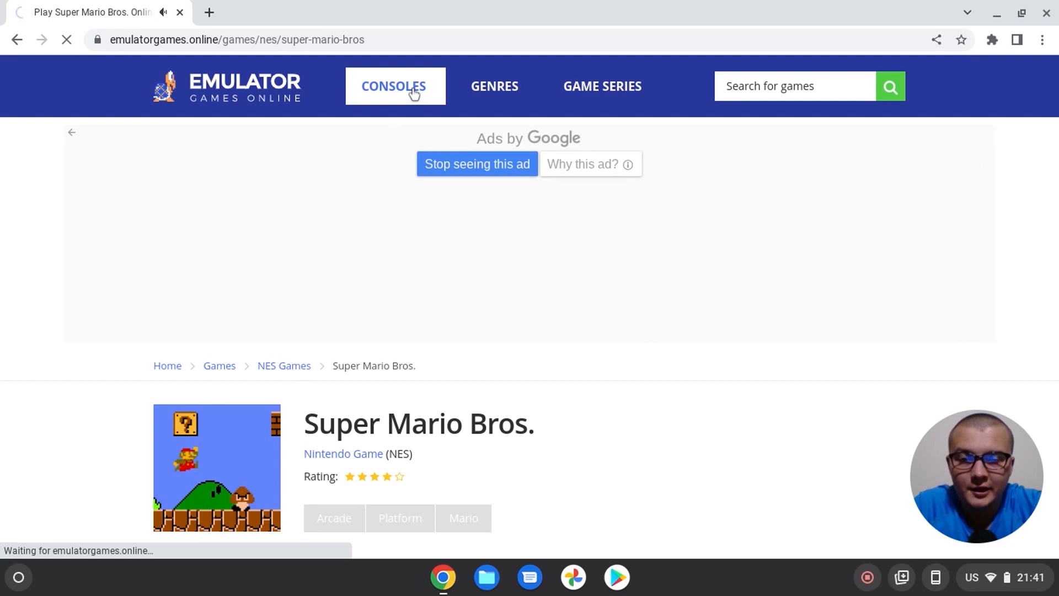
click(393, 86)
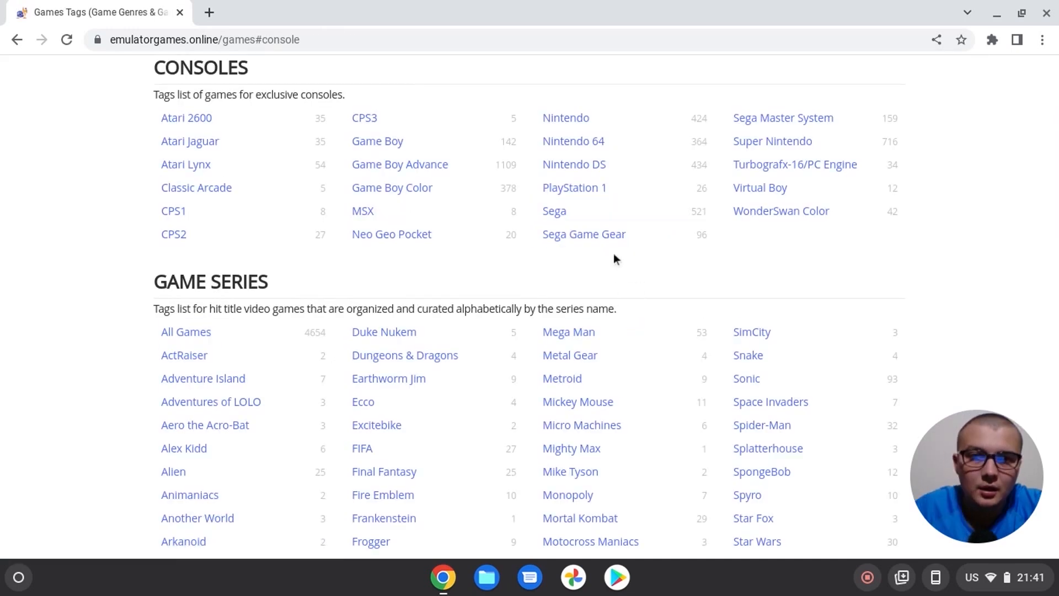
mouse_move(574, 192)
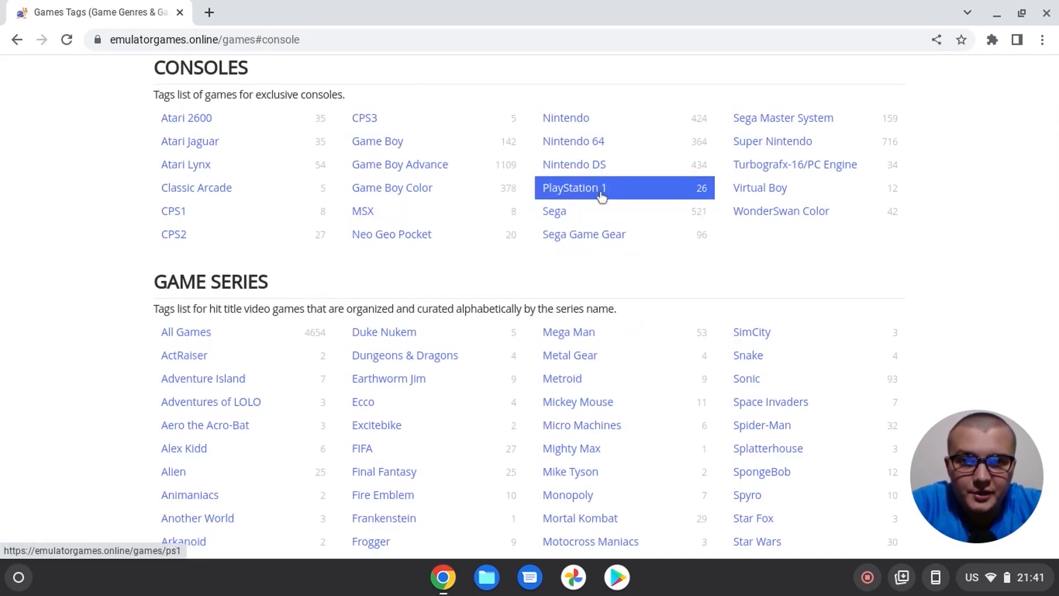
click(575, 187)
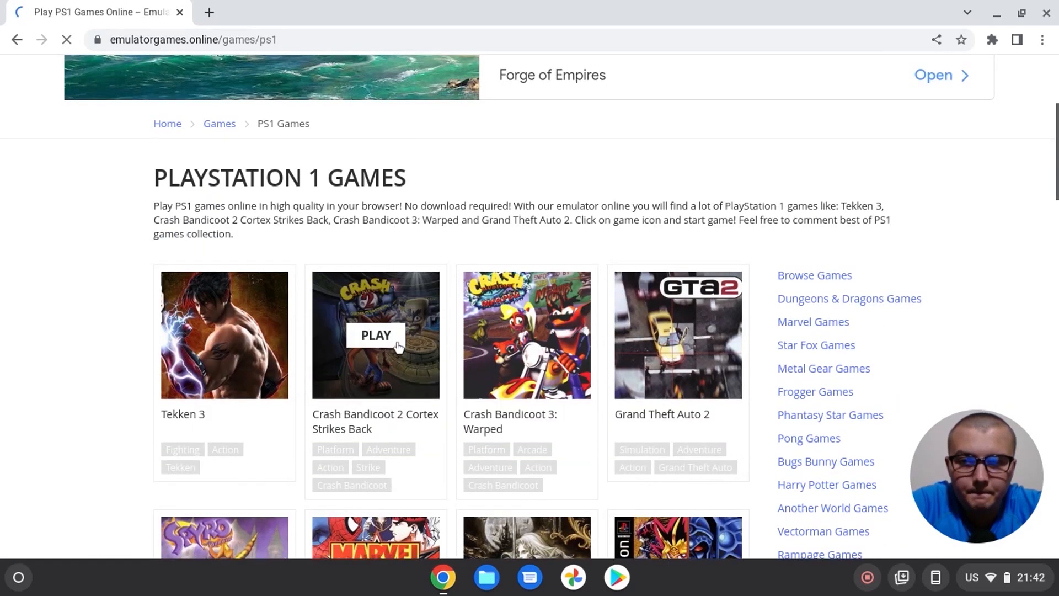
scroll(down, 3)
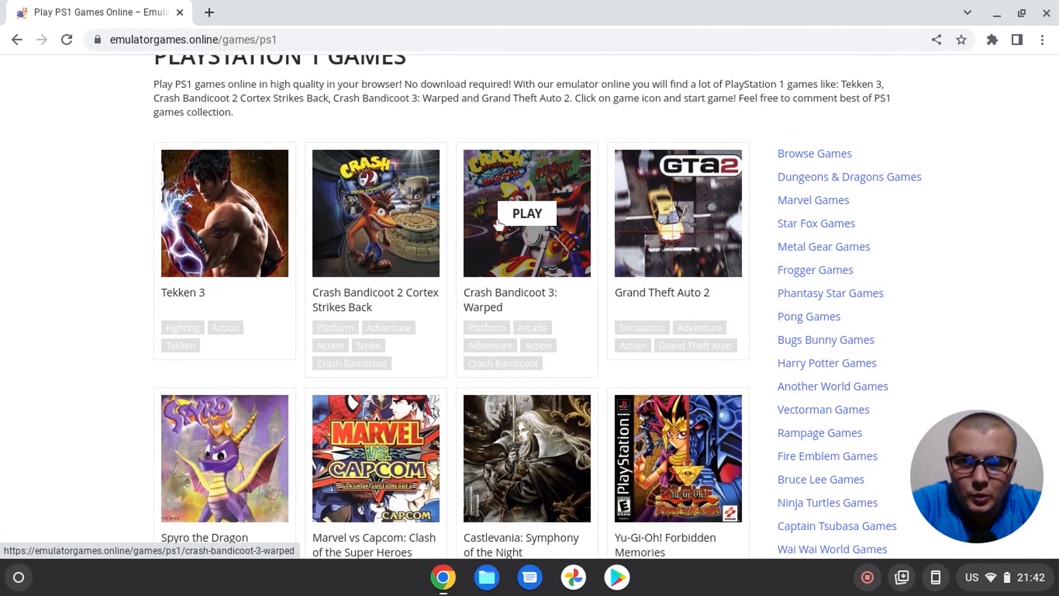
mouse_move(534, 218)
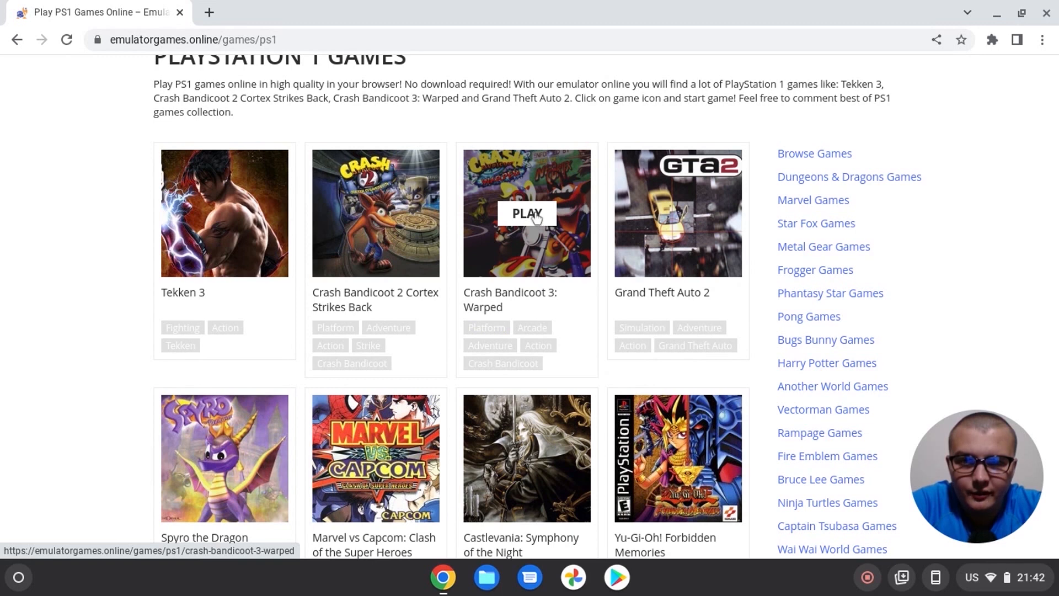
Step: Start Crash Bandicoot 3: Warped, then return to the consoles tags page
click(526, 213)
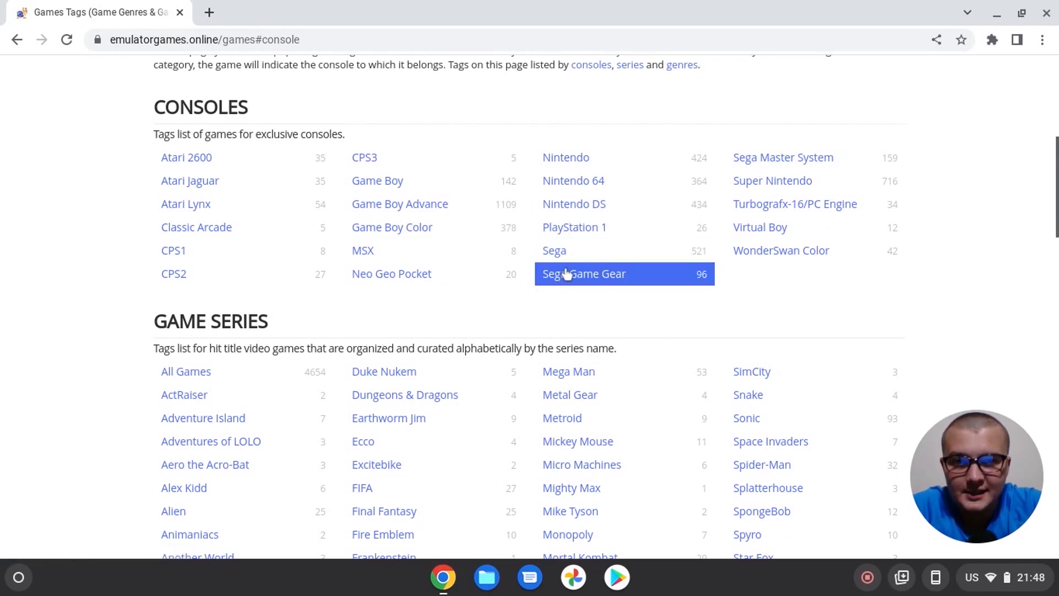
Step: From the Sega collection, load Ultimate Mortal Kombat 3 and bring its emulator into view
click(583, 274)
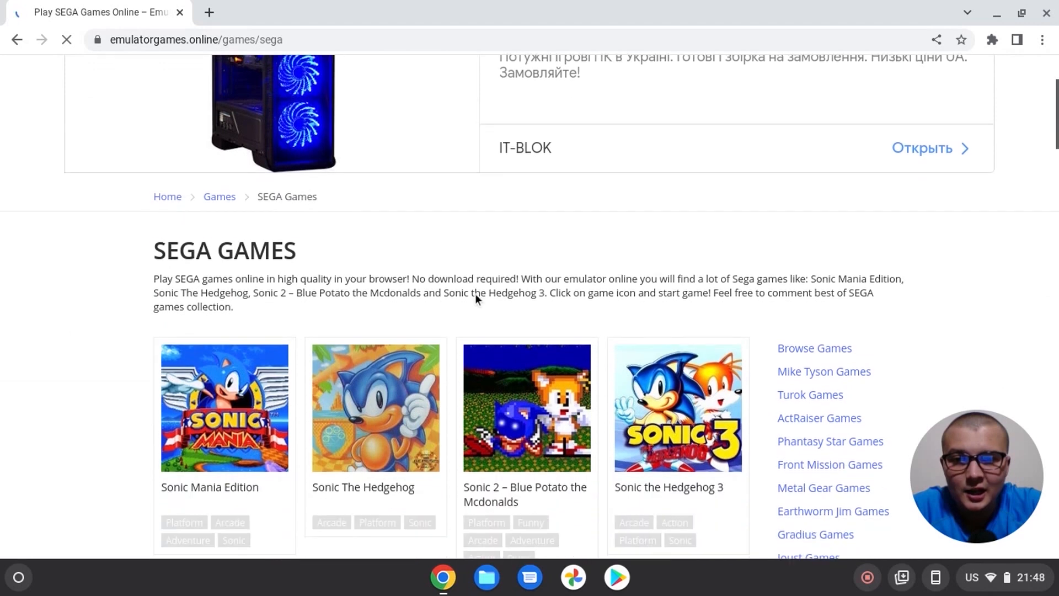
scroll(down, 3)
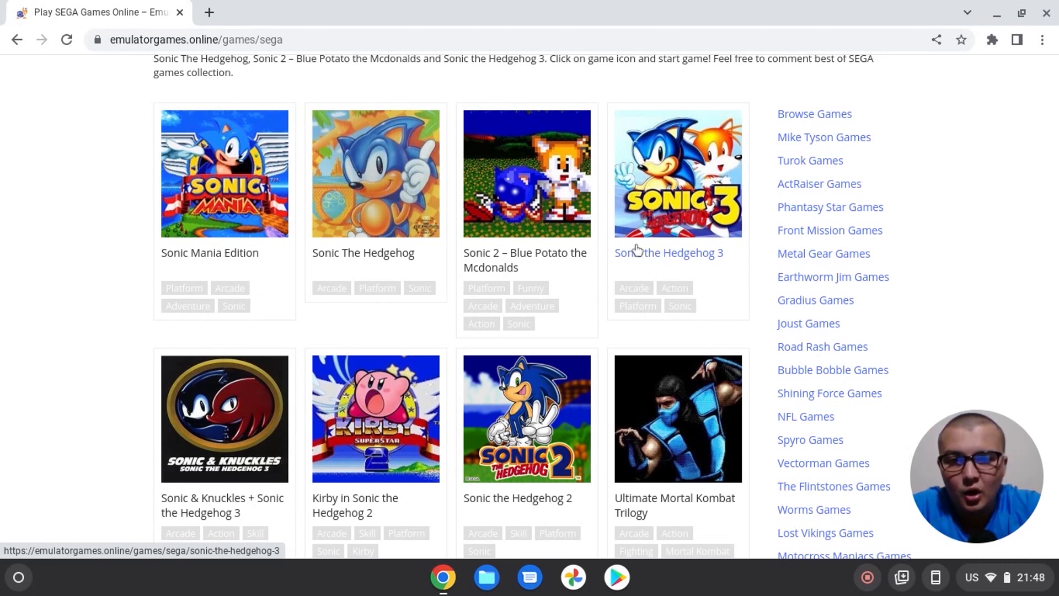
scroll(down, 3)
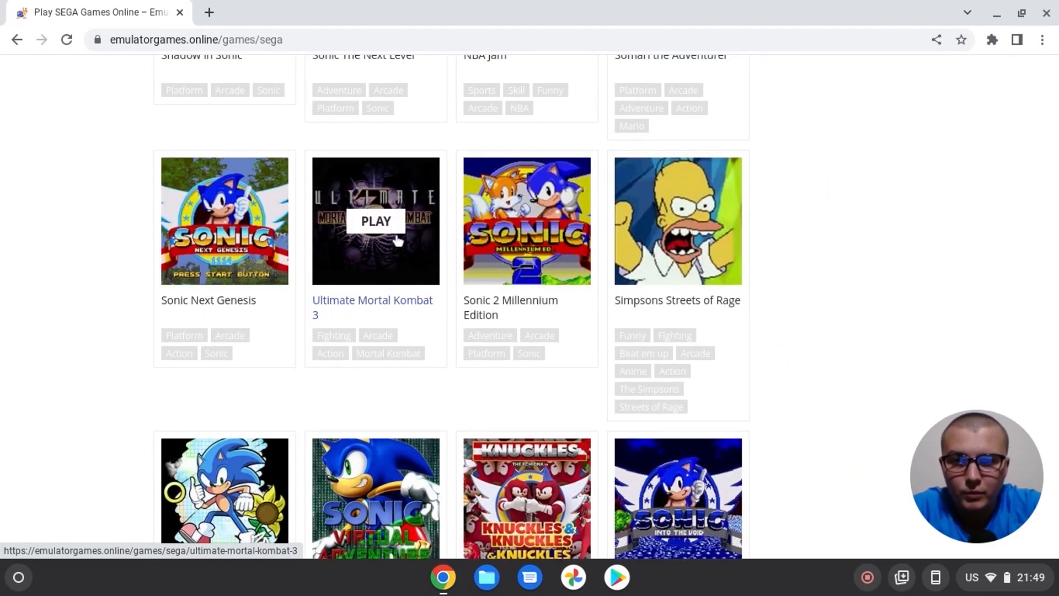
click(375, 221)
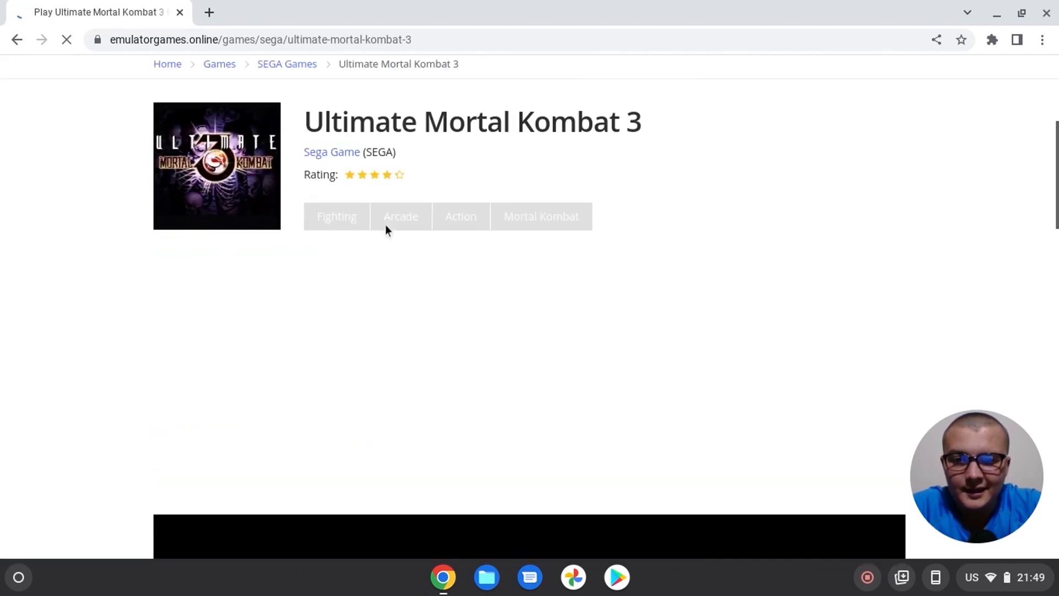
scroll(down, 3)
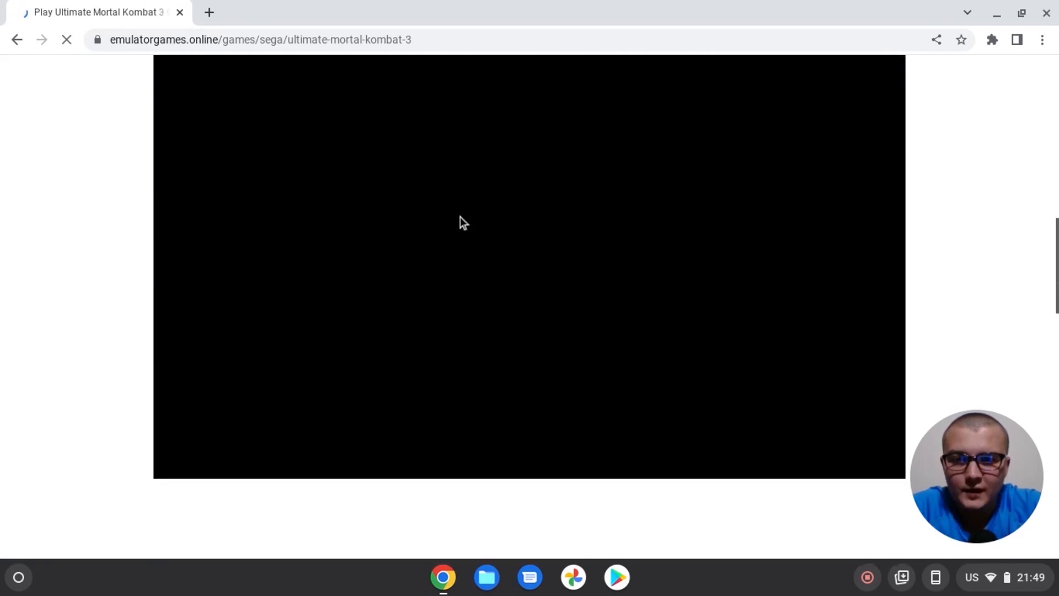